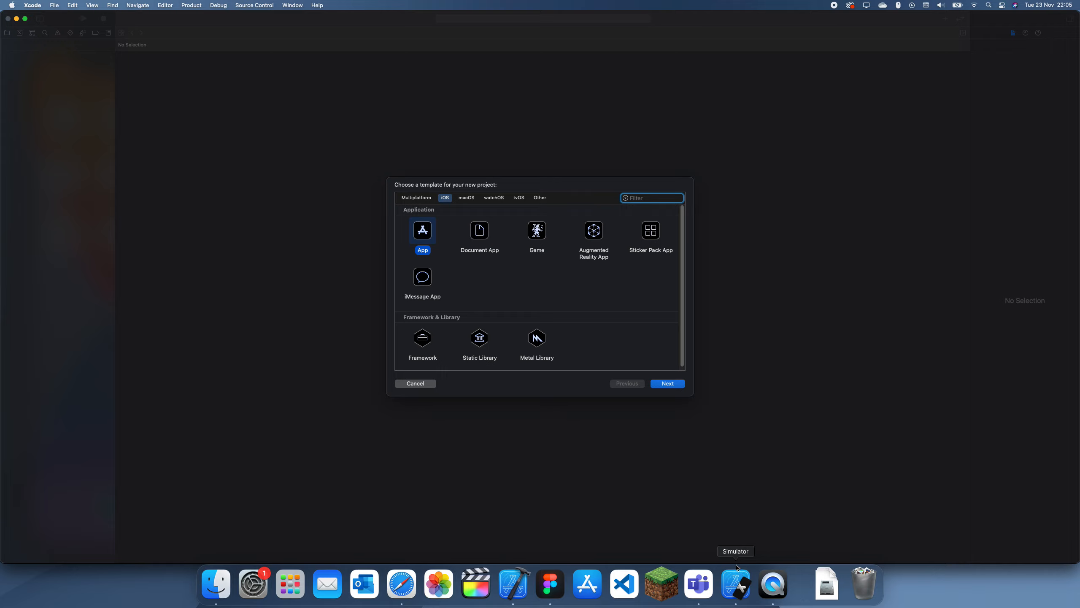
pyautogui.moveTo(658, 538)
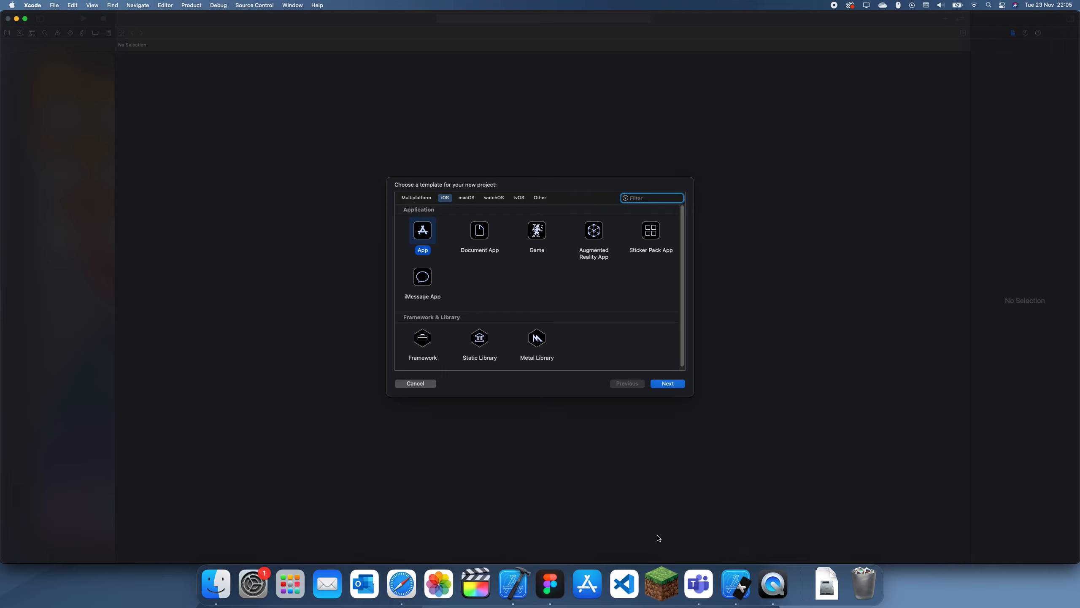
pyautogui.moveTo(622, 326)
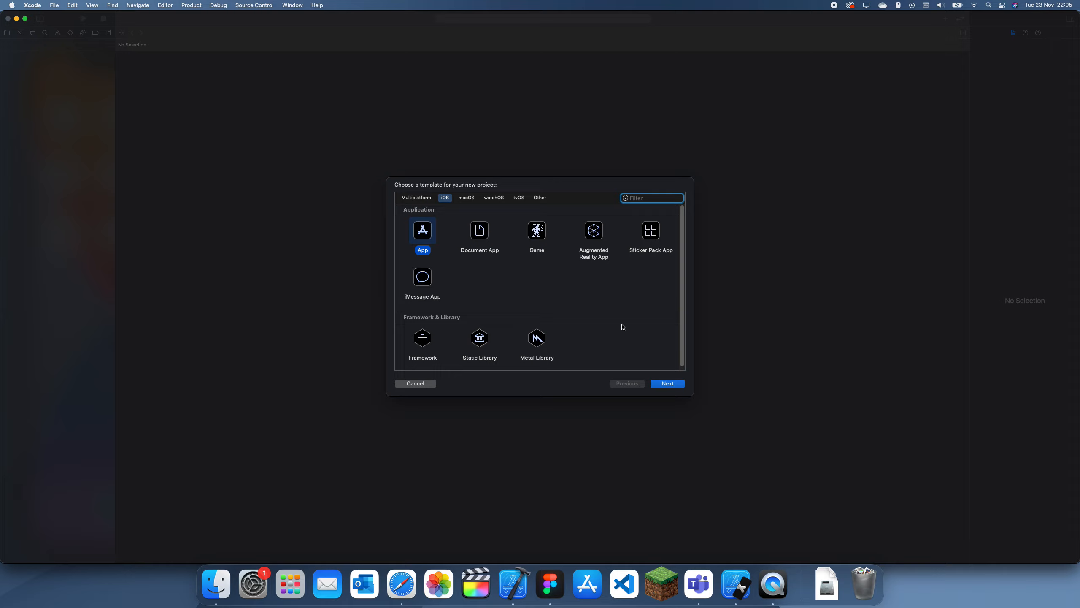
pyautogui.moveTo(692, 321)
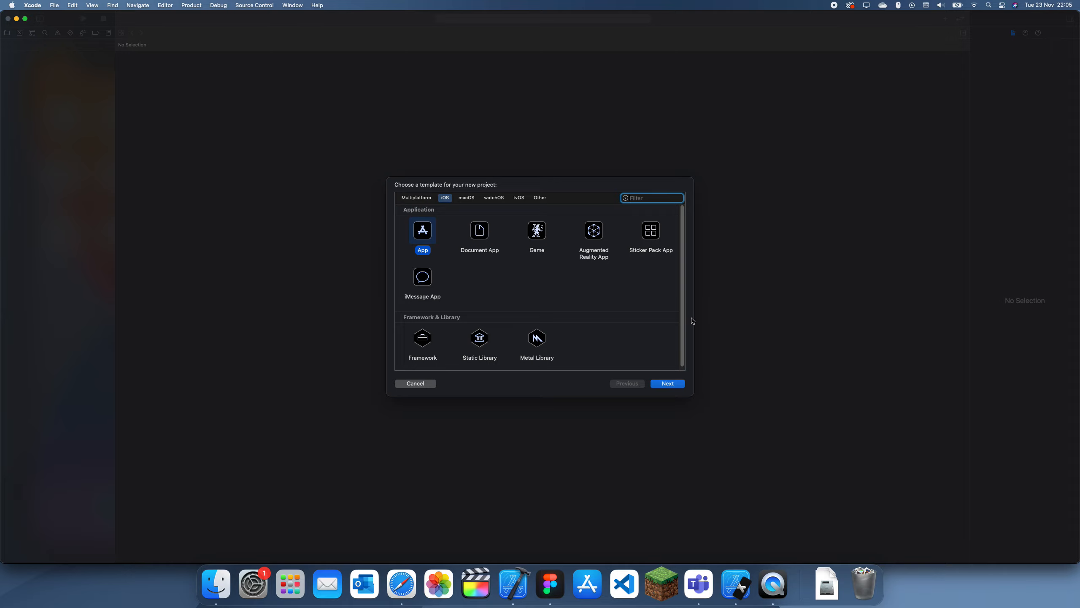
# Create the iOS App project named randomElement in the Youtube folder.
pyautogui.click(666, 383)
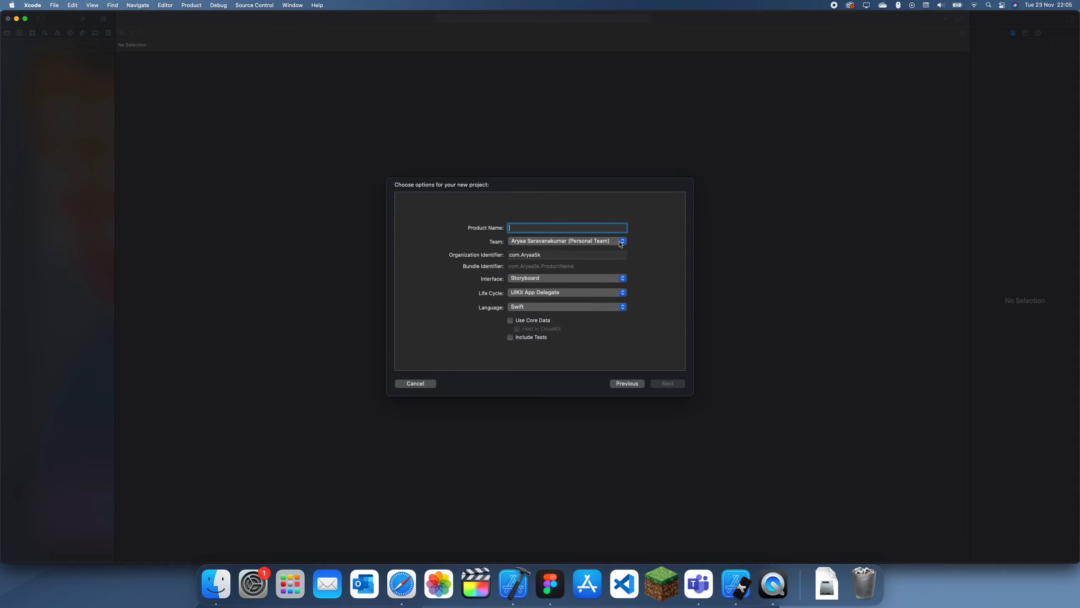
pyautogui.write('randomEL')
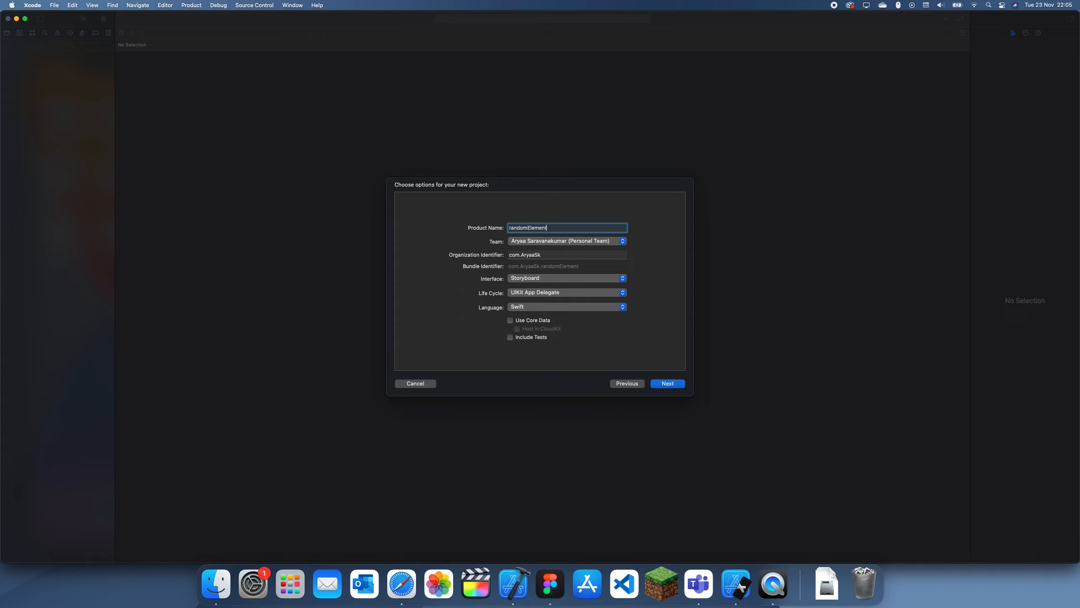
pyautogui.click(666, 383)
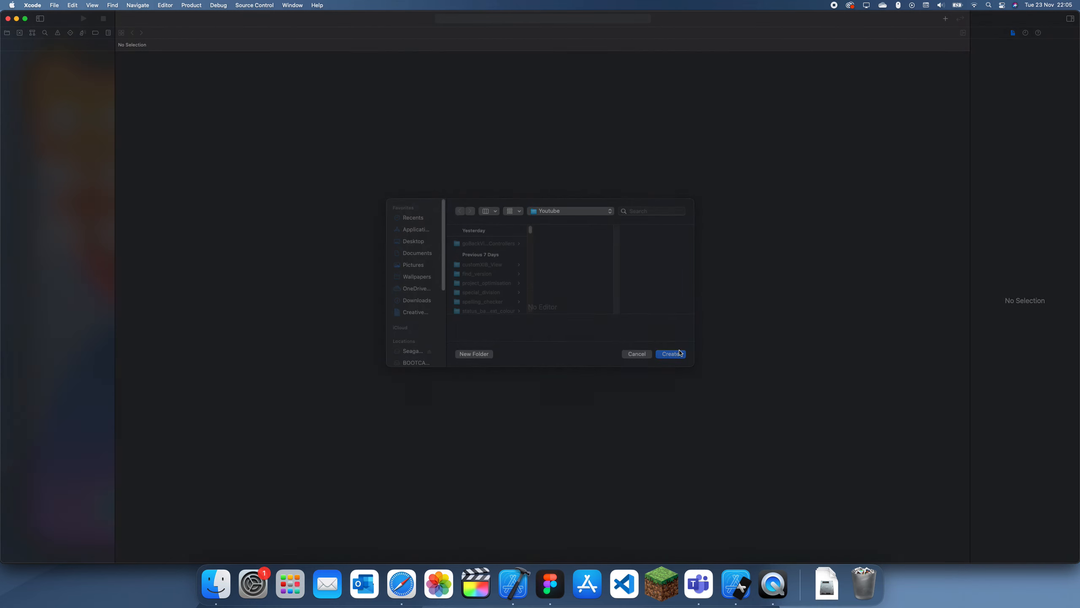
pyautogui.click(671, 354)
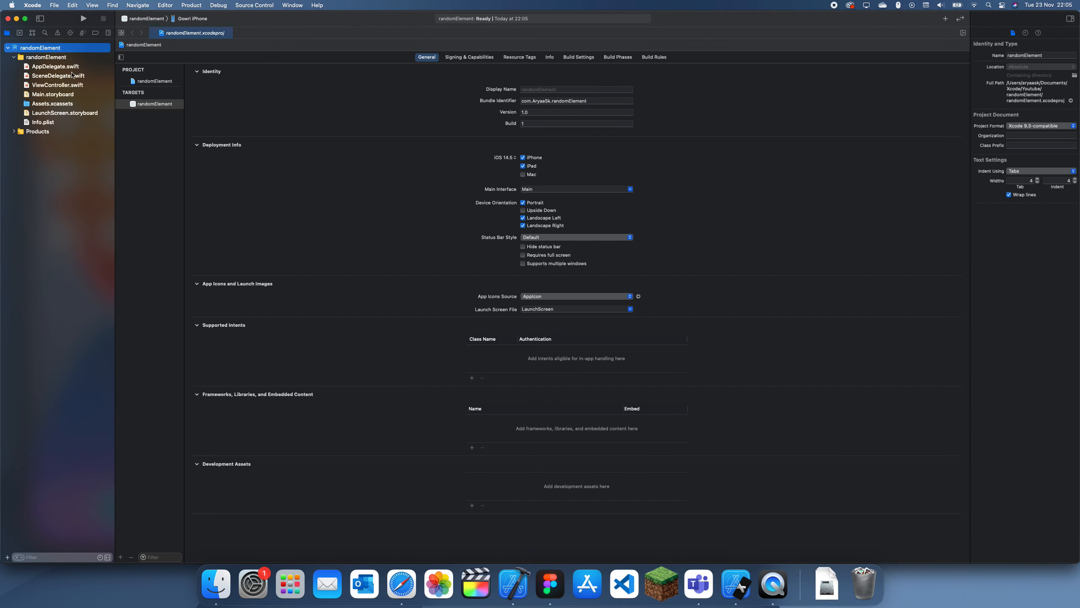
# In ViewController.swift declare array = ["One"..."Five"] and print array.randomElement() in viewDidLoad.
pyautogui.click(58, 84)
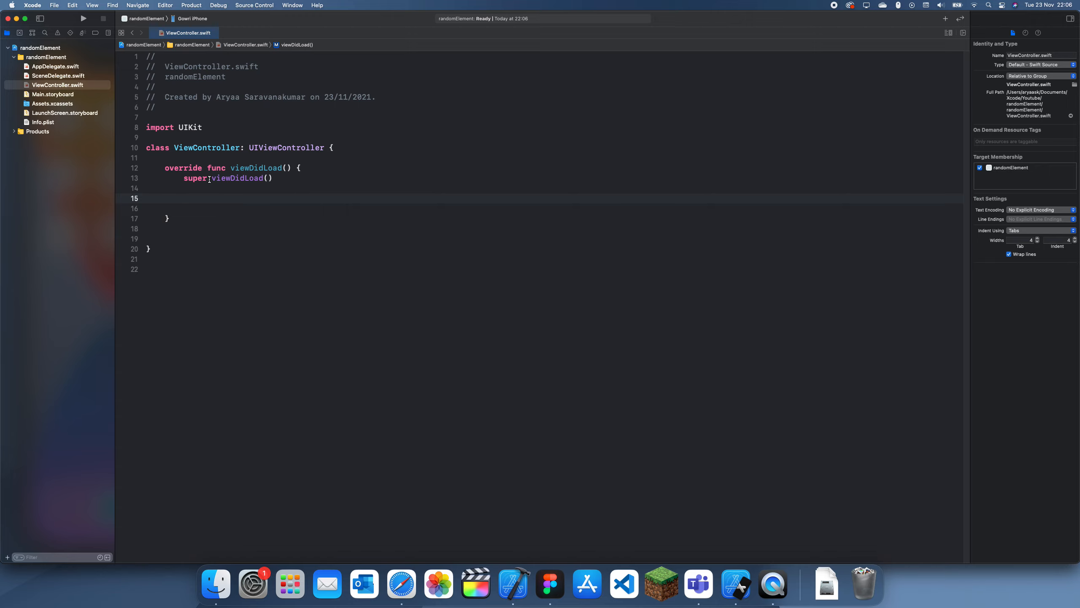
pyautogui.write('let arra')
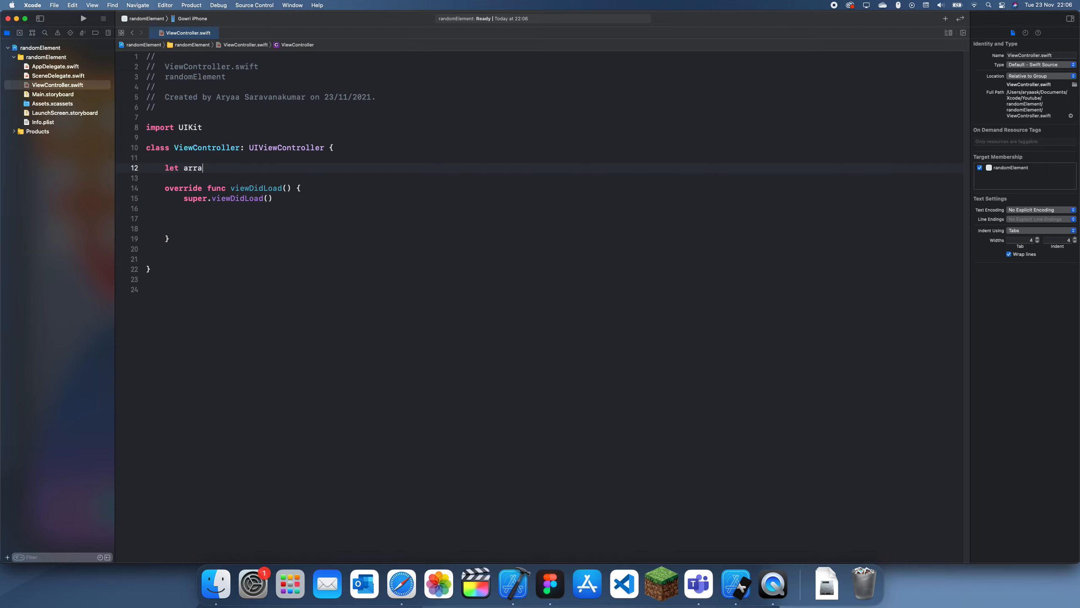
pyautogui.write('y = ["One", "Two", "Three"m "')
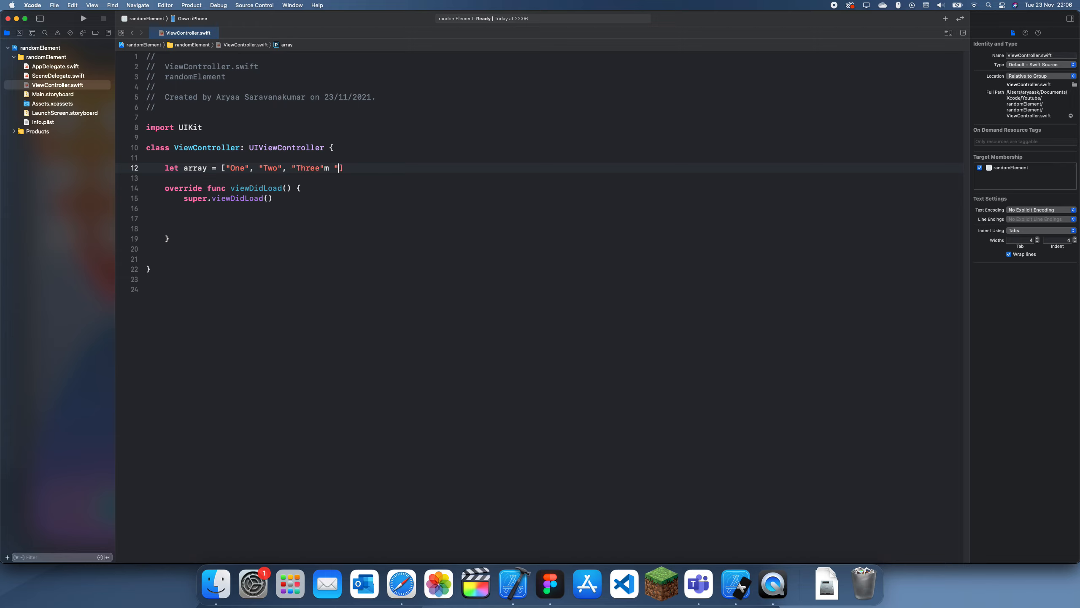
pyautogui.write('F')
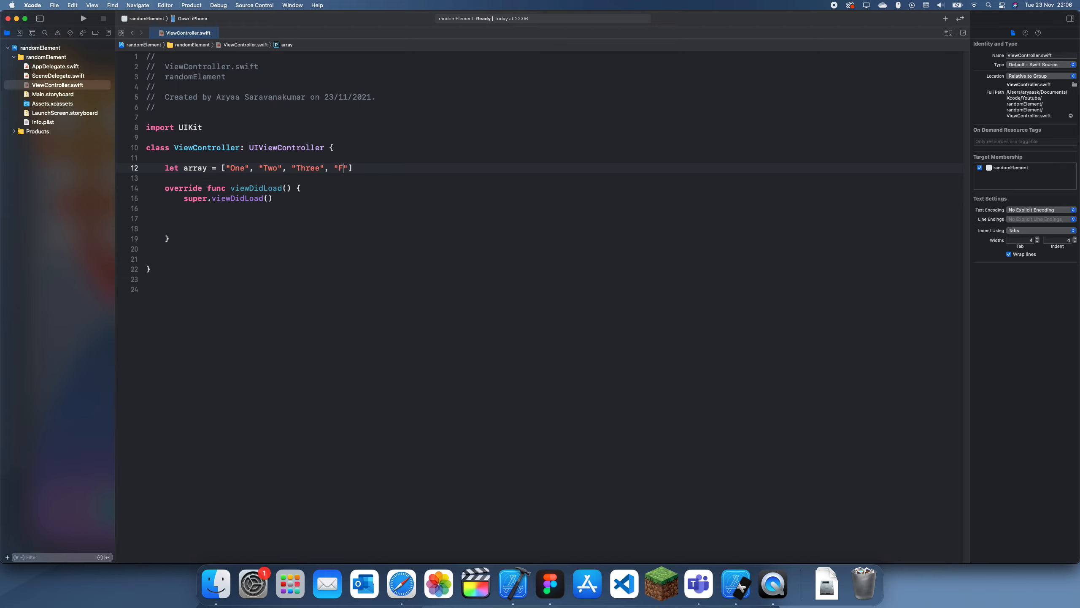
pyautogui.write('our", "Five')
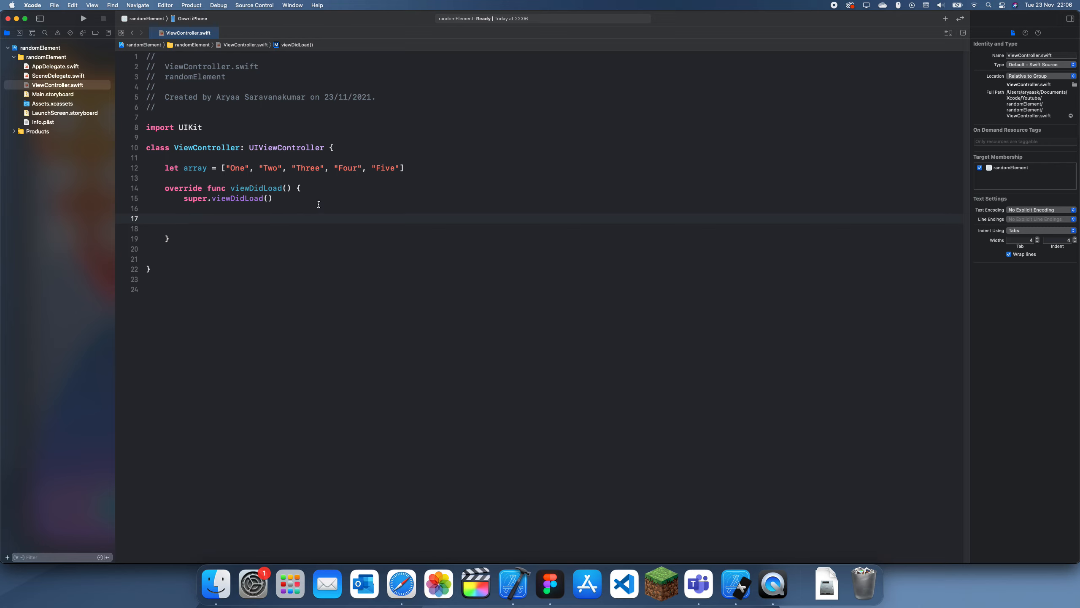
pyautogui.write('print(array.randomElement(')
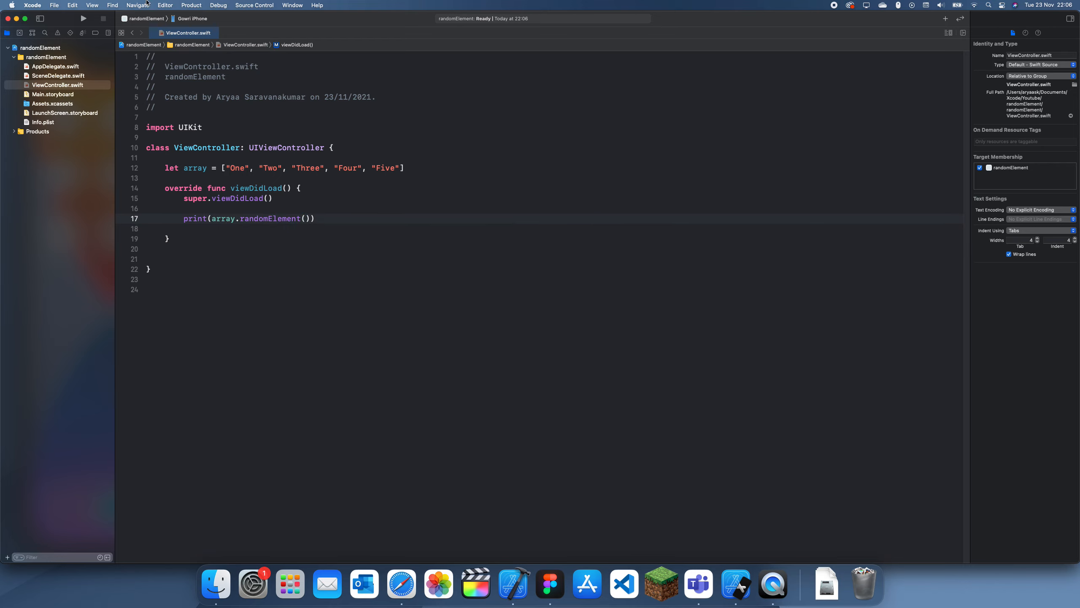
# Build and run the app on the iPhone 12 mini simulator, printing Optional("One").
pyautogui.click(82, 19)
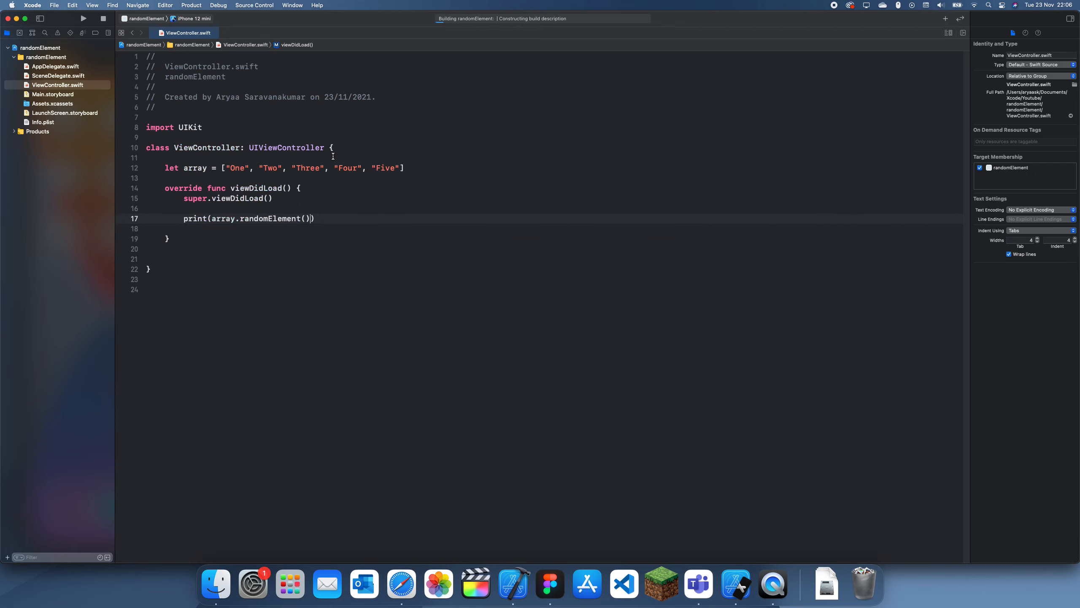
pyautogui.click(81, 19)
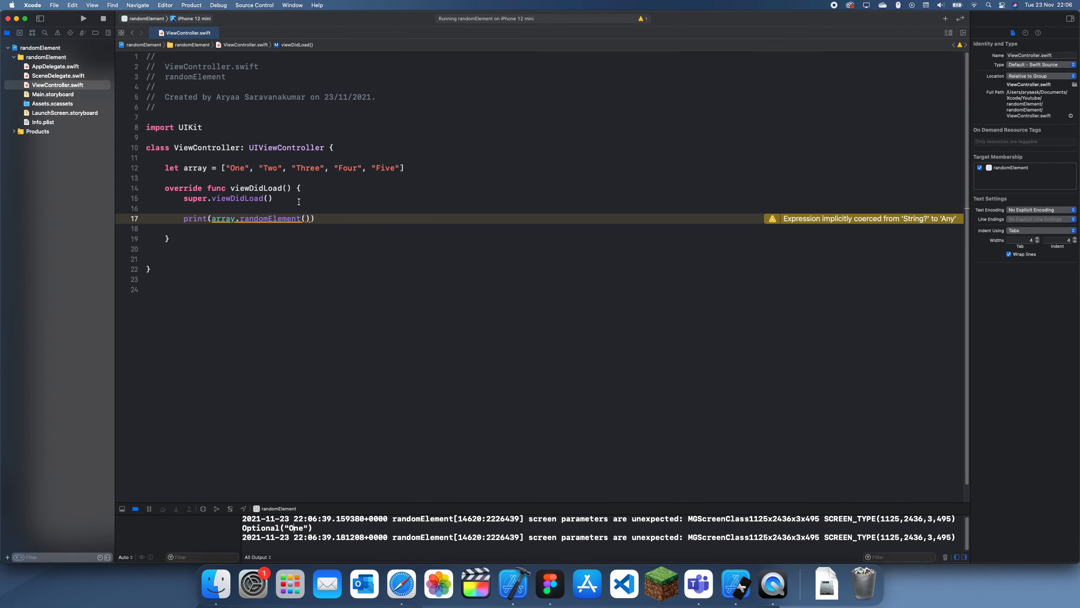
# Try the randomElement(using:) completion, revert to randomElement(), and add blank lines below the class body.
pyautogui.press('backspace')
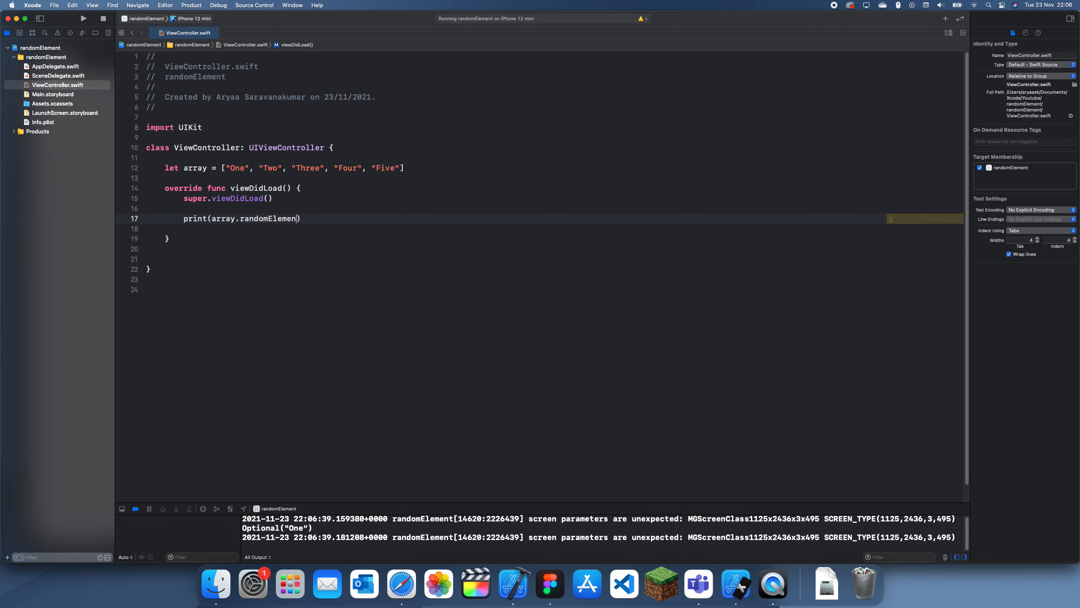
pyautogui.write('ra')
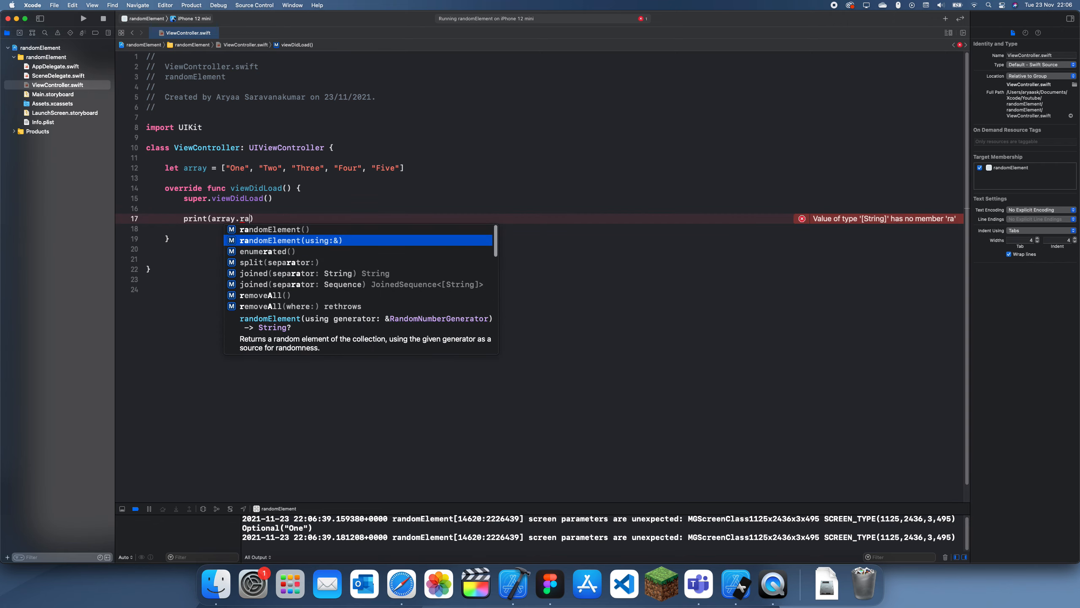
pyautogui.click(289, 240)
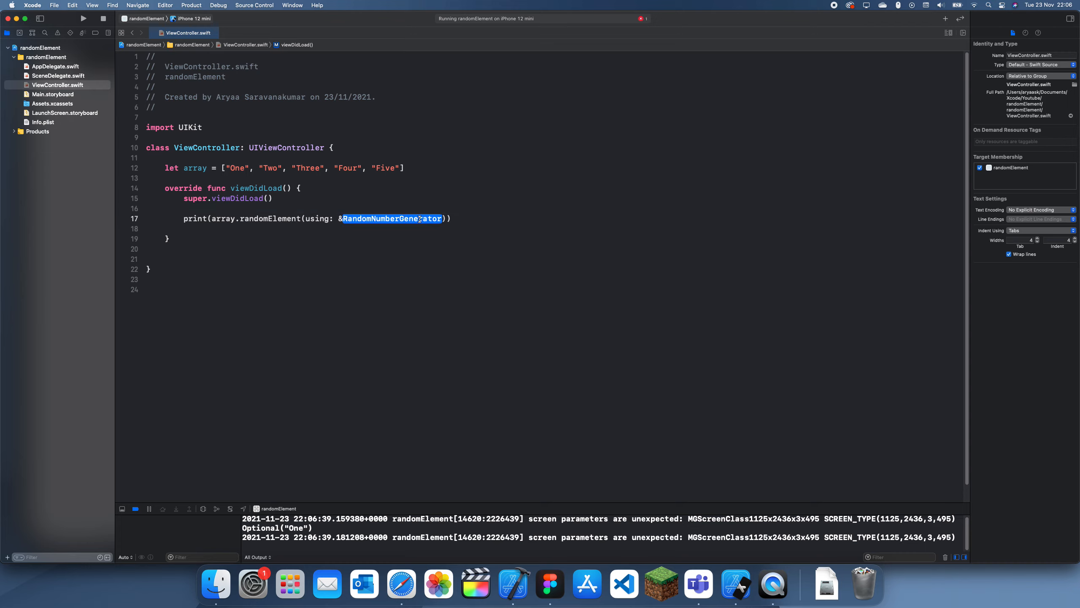
pyautogui.press('Delete')
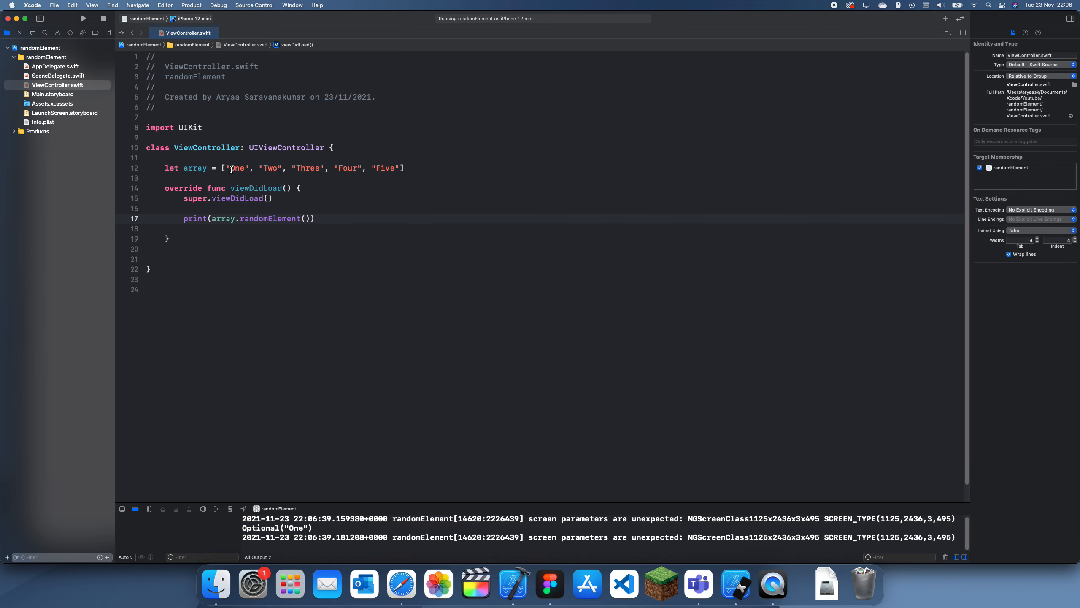
pyautogui.click(267, 167)
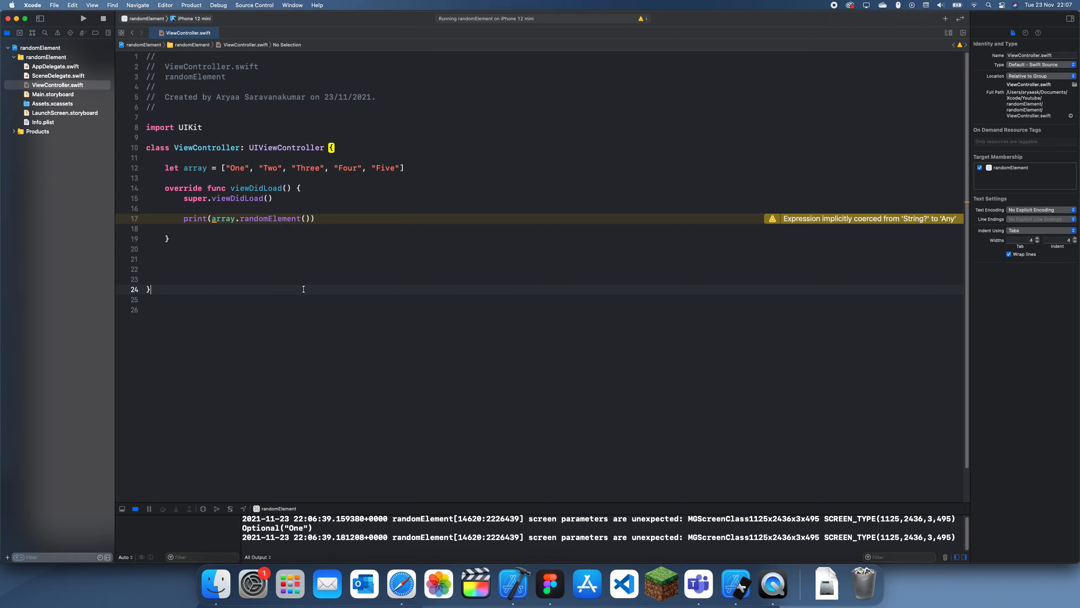
# Start an Array extension with a where Element == clause, applying the == fix-it.
pyautogui.write('extension')
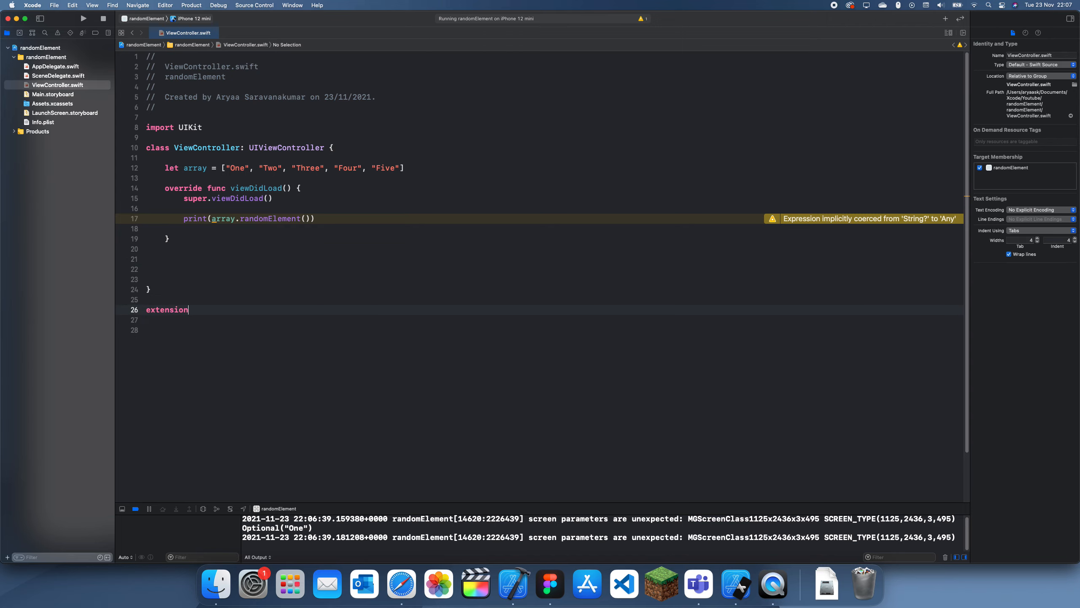
pyautogui.write('Array')
pyautogui.click(553, 320)
pyautogui.write('{')
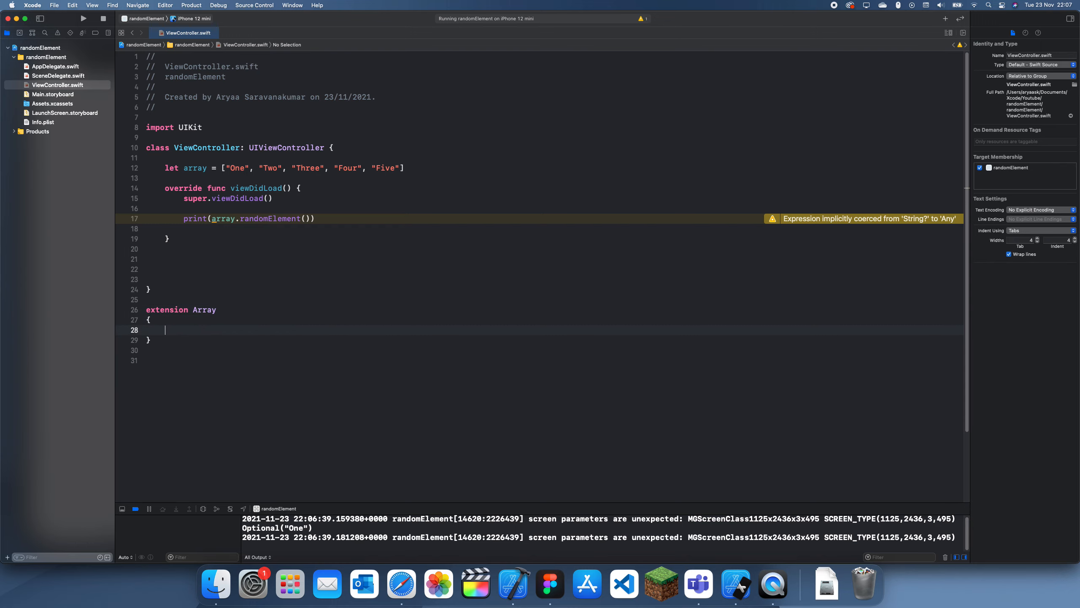
pyautogui.write('func')
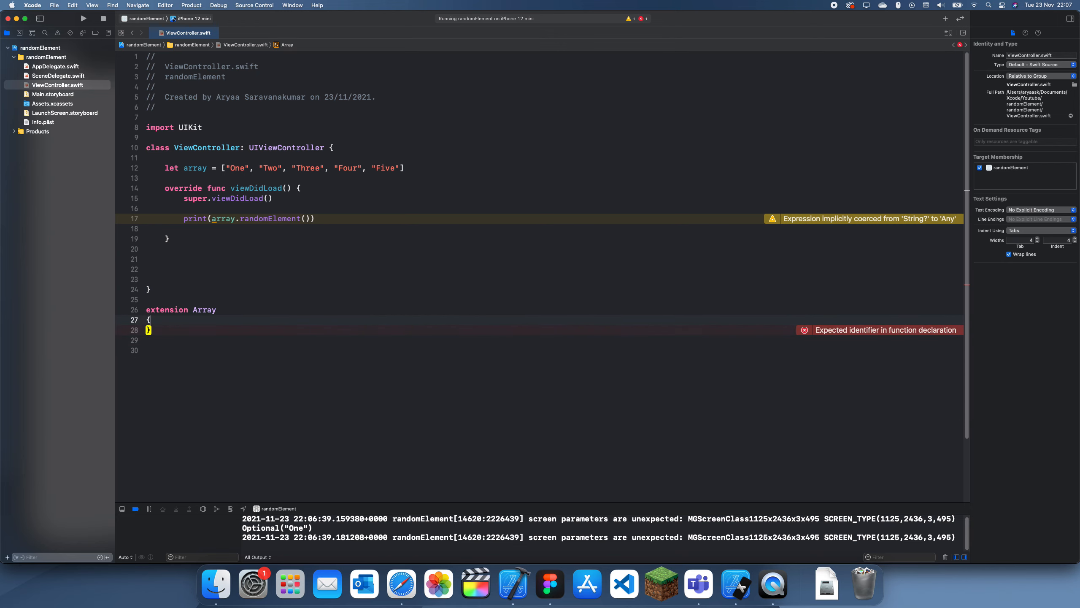
pyautogui.write('where')
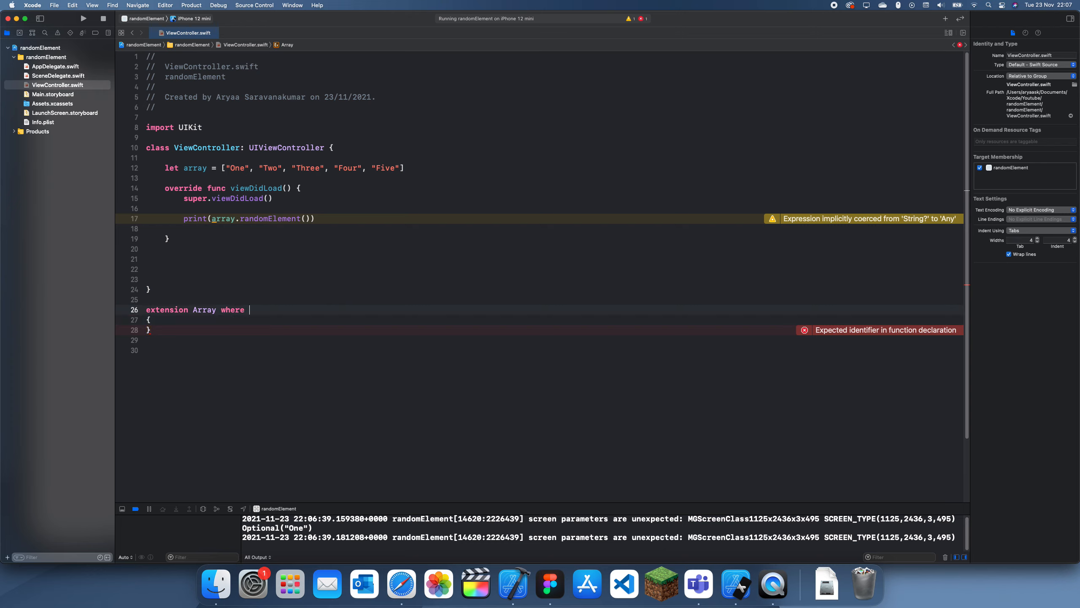
pyautogui.write('Element == Element')
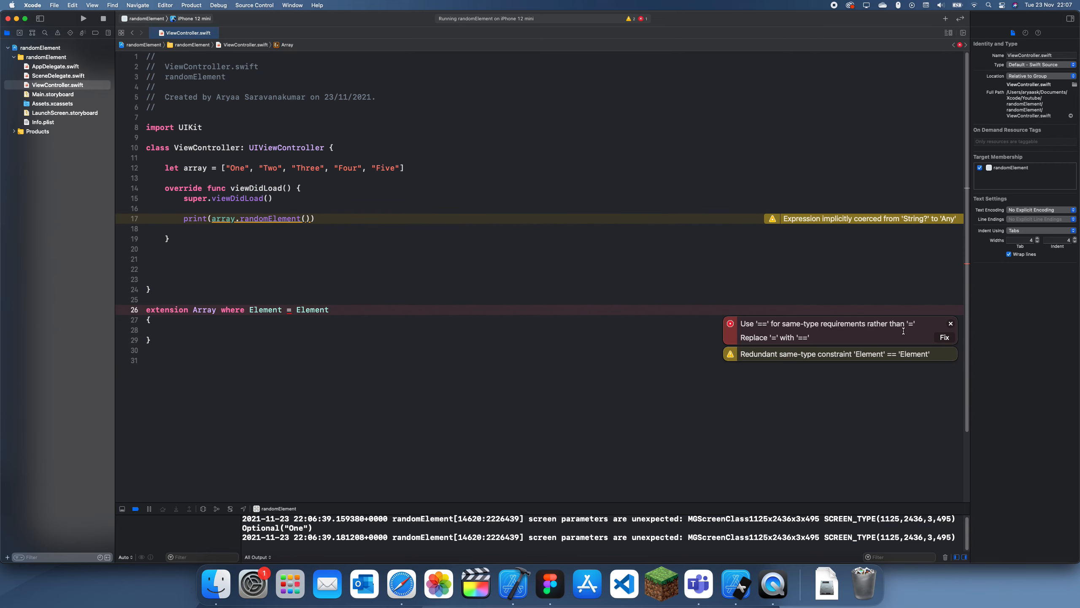
pyautogui.click(944, 336)
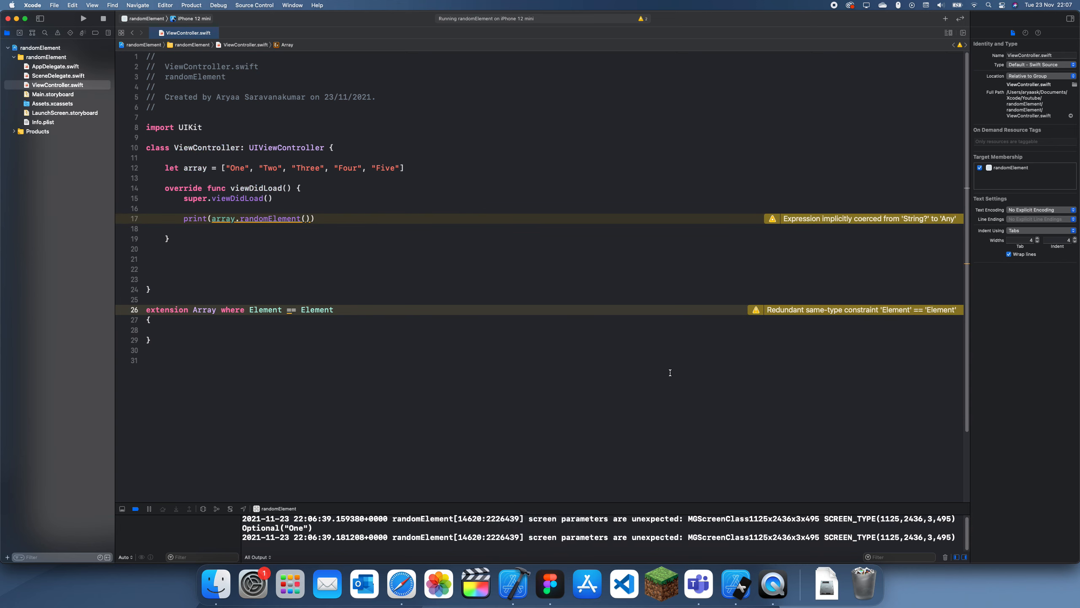
pyautogui.moveTo(670, 369)
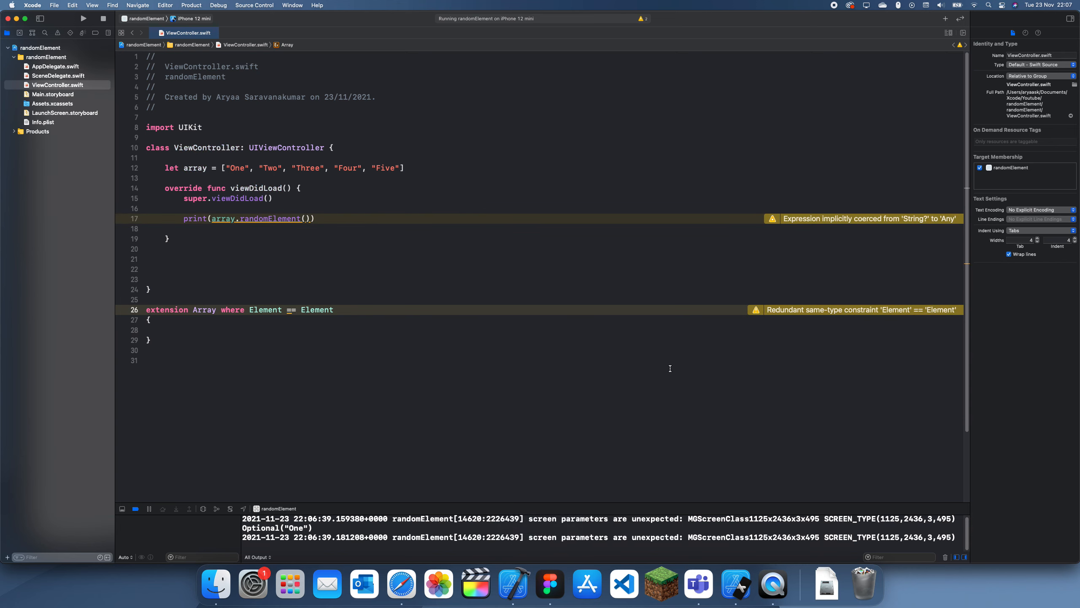
pyautogui.moveTo(669, 367)
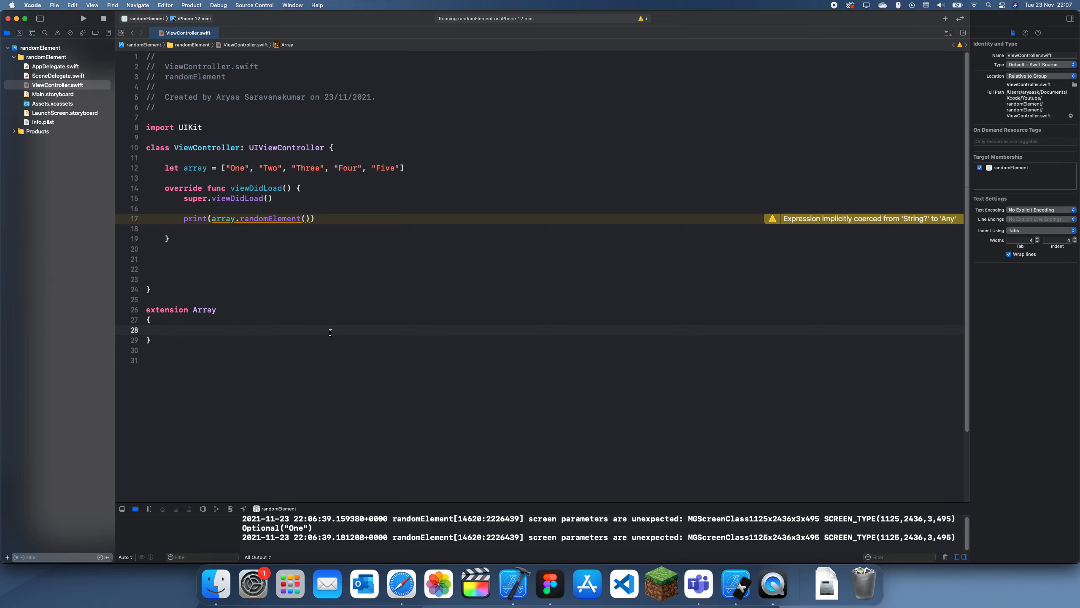
# Declare func giveRandomElement() -> Element with an empty body in the extension.
pyautogui.write('func')
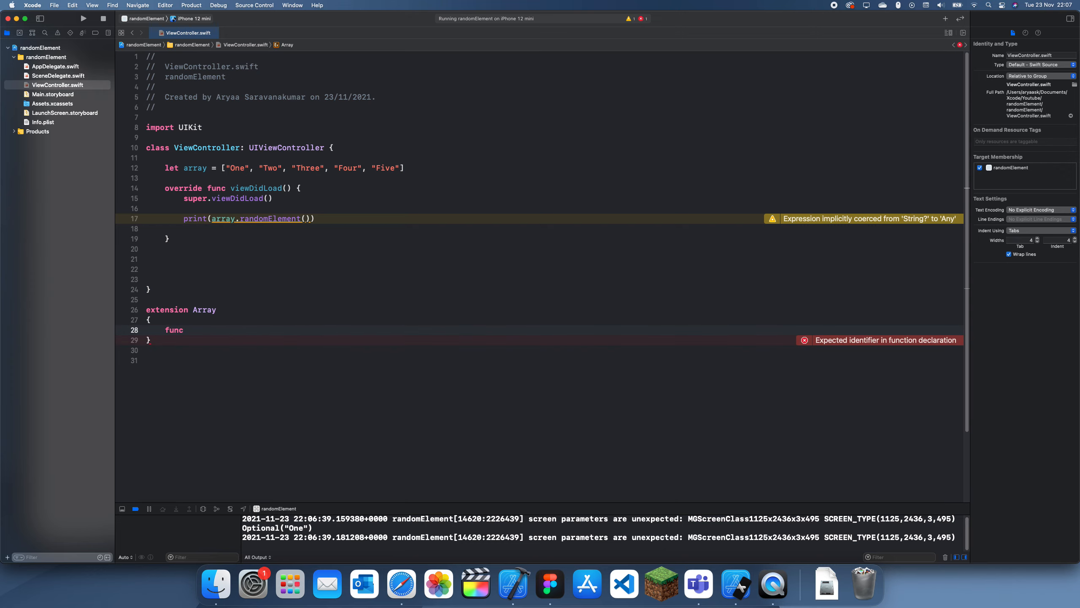
pyautogui.write('giverandomEle')
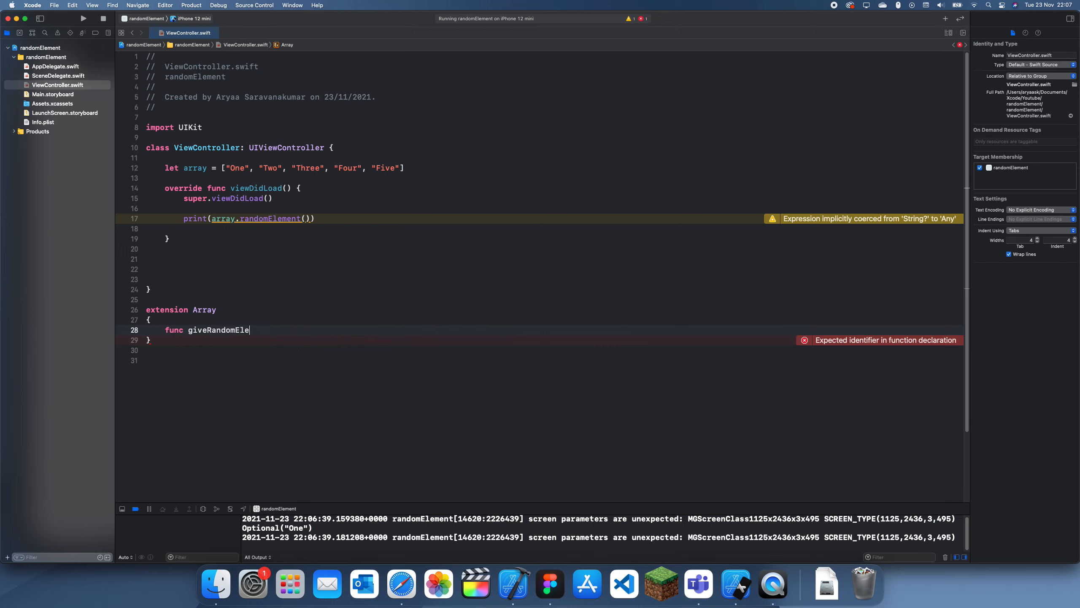
pyautogui.write('ment')
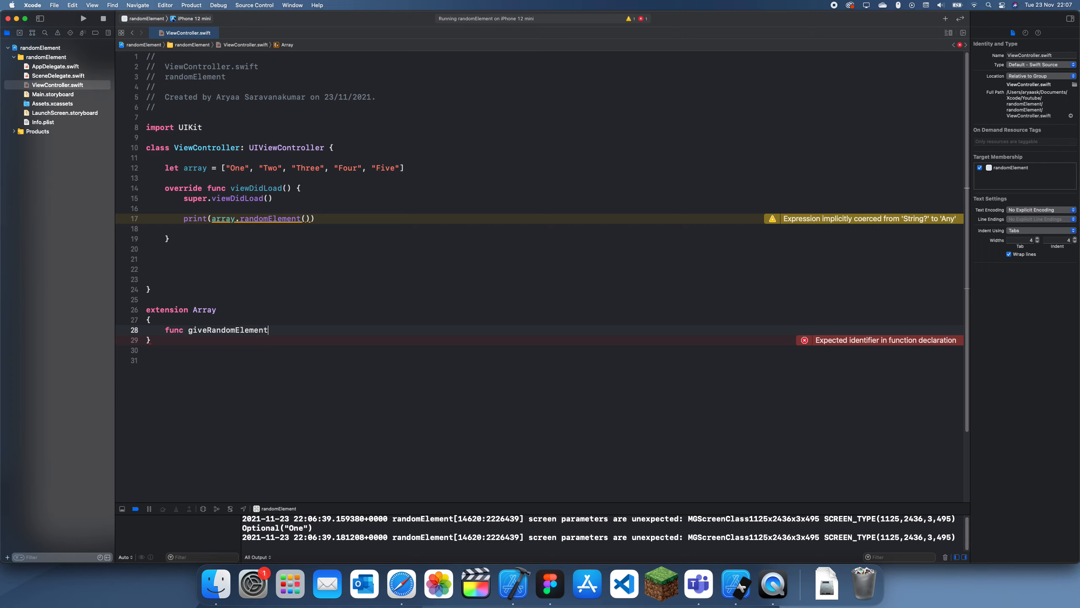
pyautogui.write('() -> Ele')
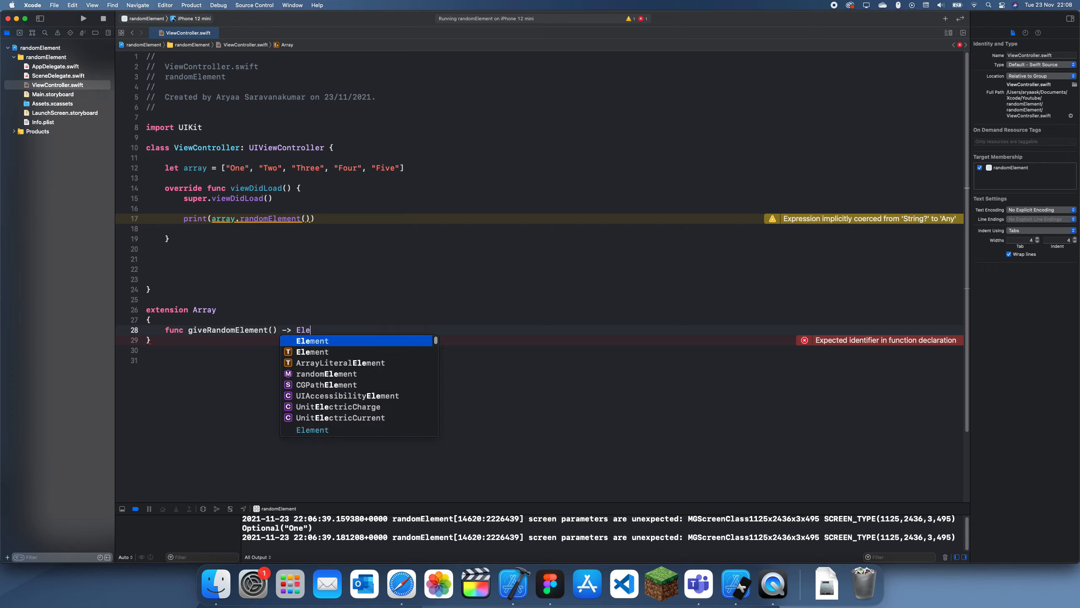
pyautogui.press('return')
pyautogui.write('{')
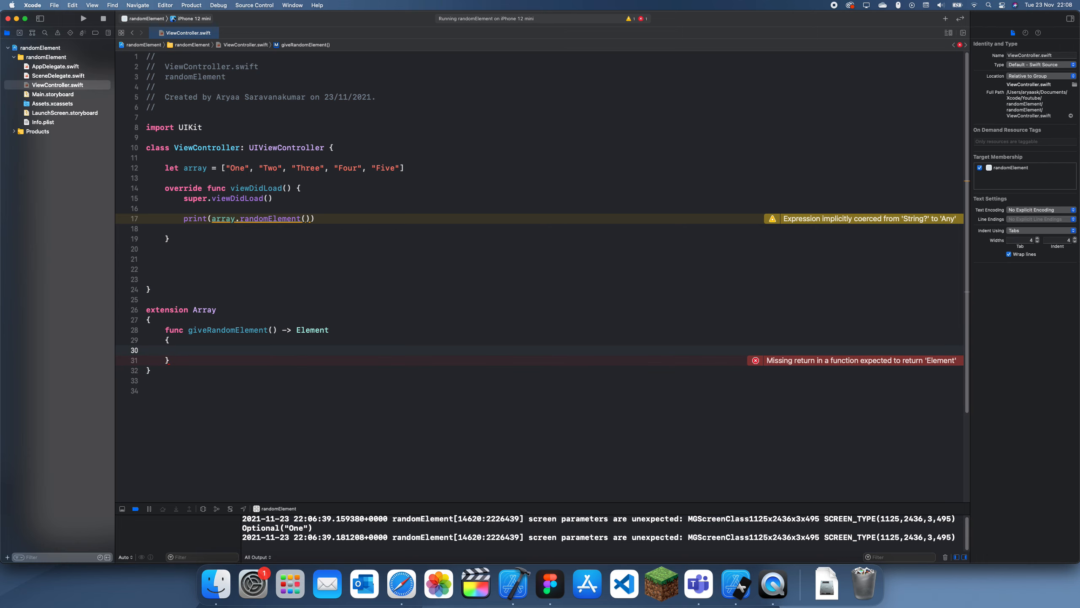
pyautogui.moveTo(254, 163)
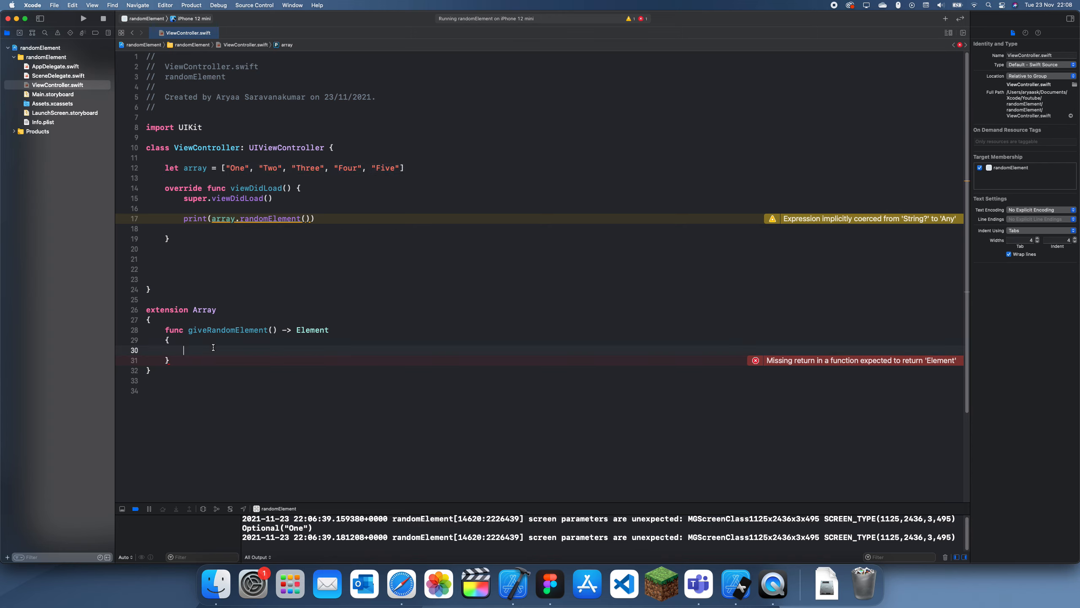
# Add let randomIndex = Int.random(in: Range(0...self.count - 1)) inside giveRandomElement().
pyautogui.write('let randomIndex =')
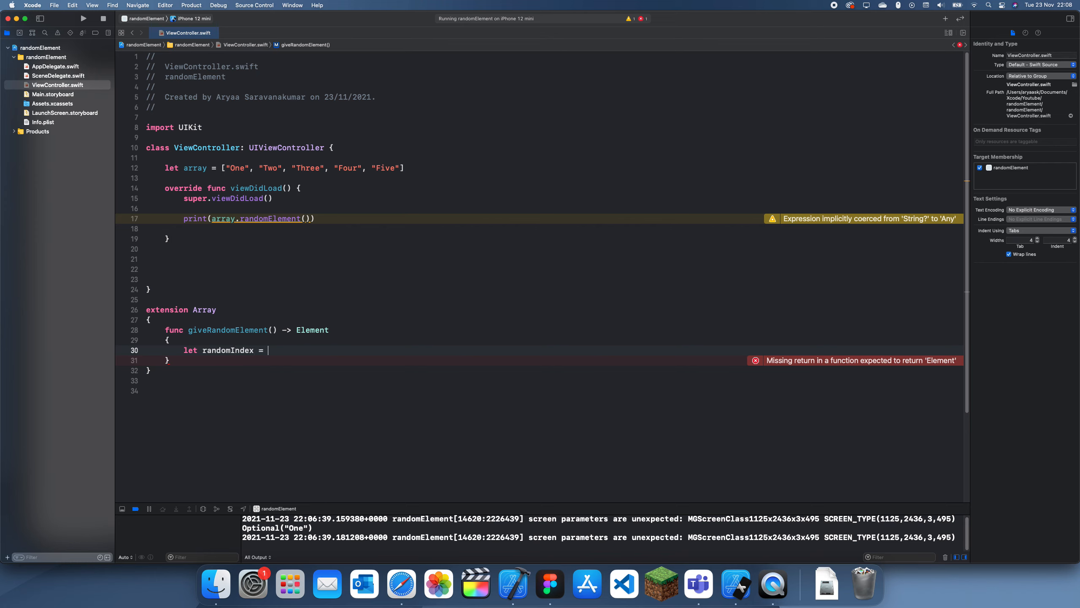
pyautogui.write('int')
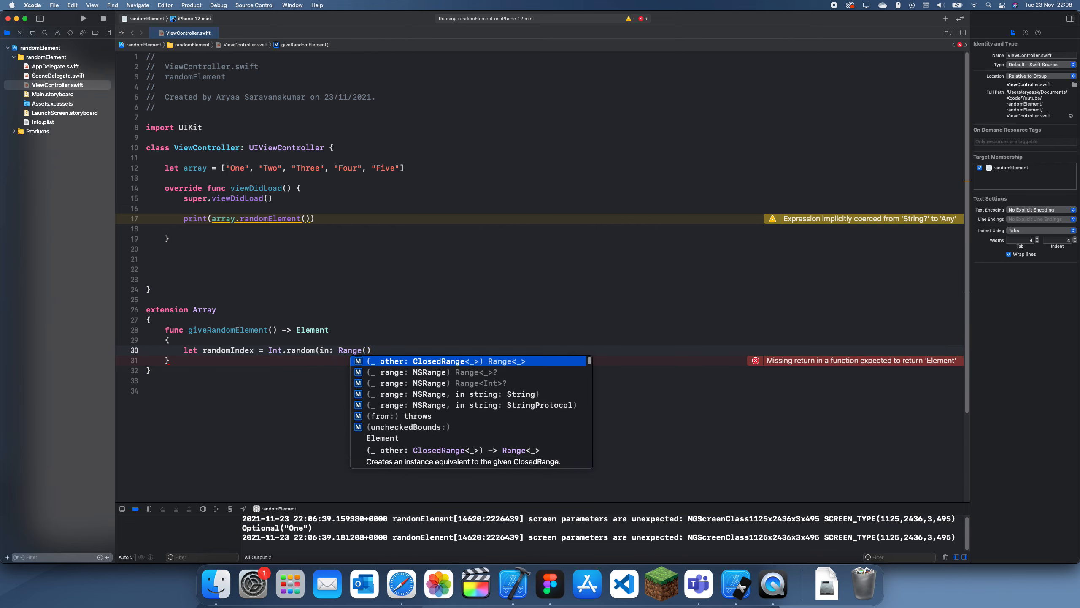
pyautogui.write('0...')
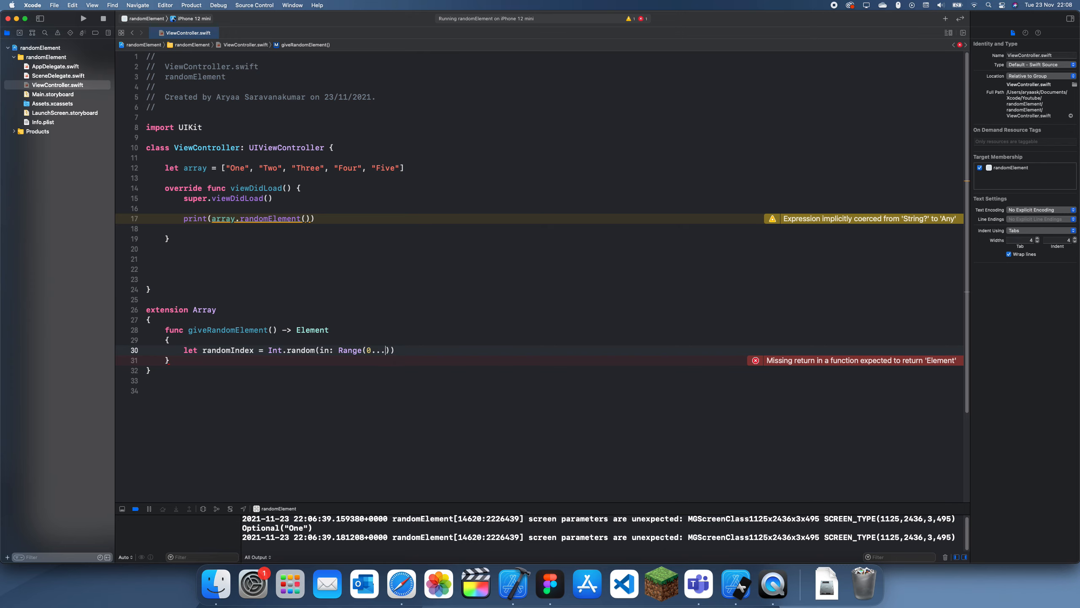
pyautogui.write('self.count')
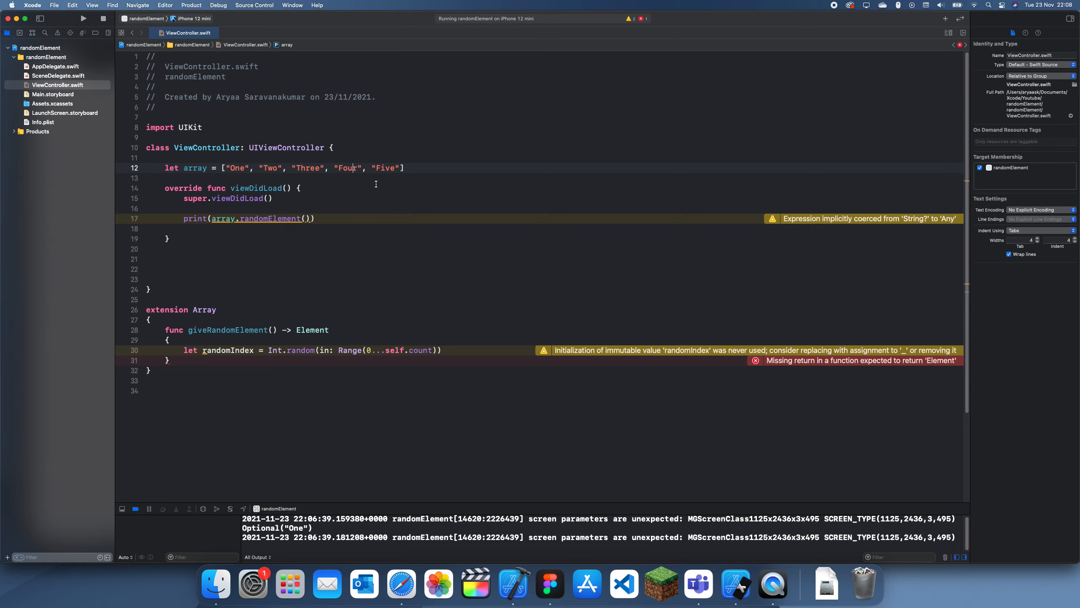
pyautogui.doubleClick(385, 167)
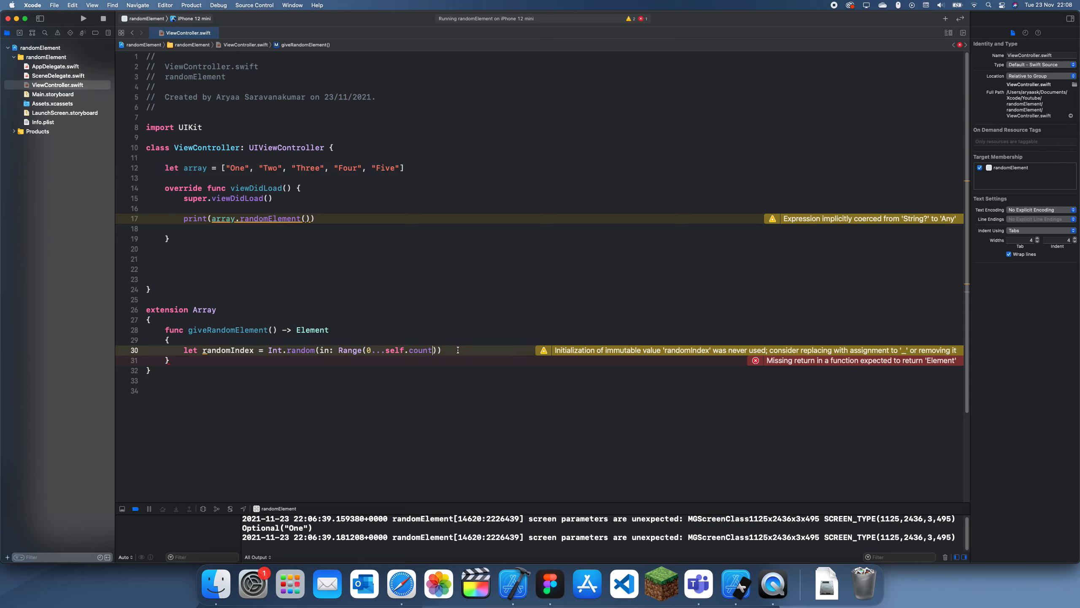
pyautogui.write('- 1')
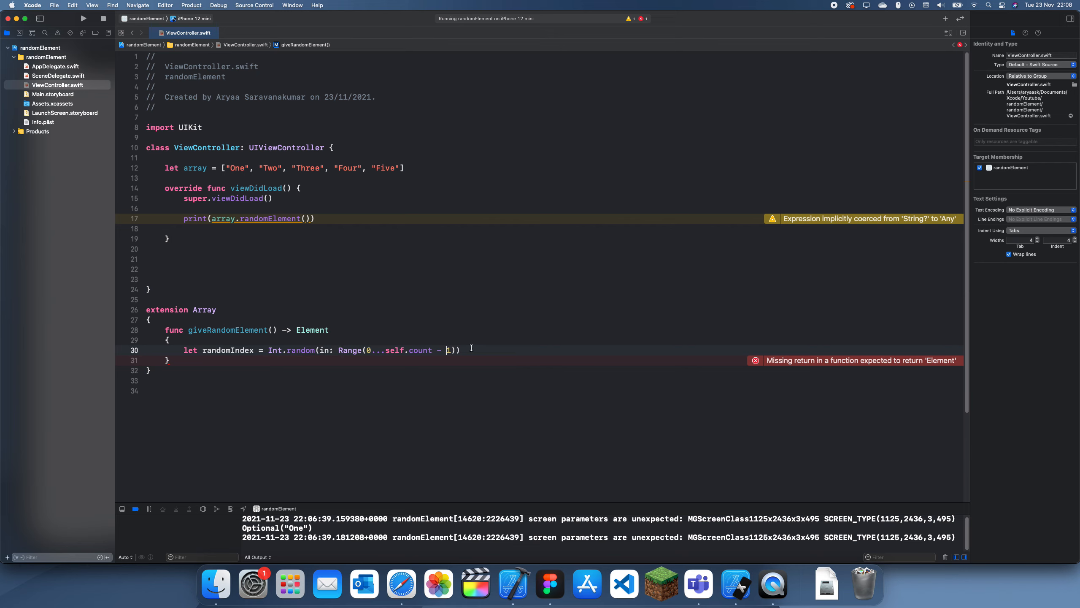
pyautogui.press('Return')
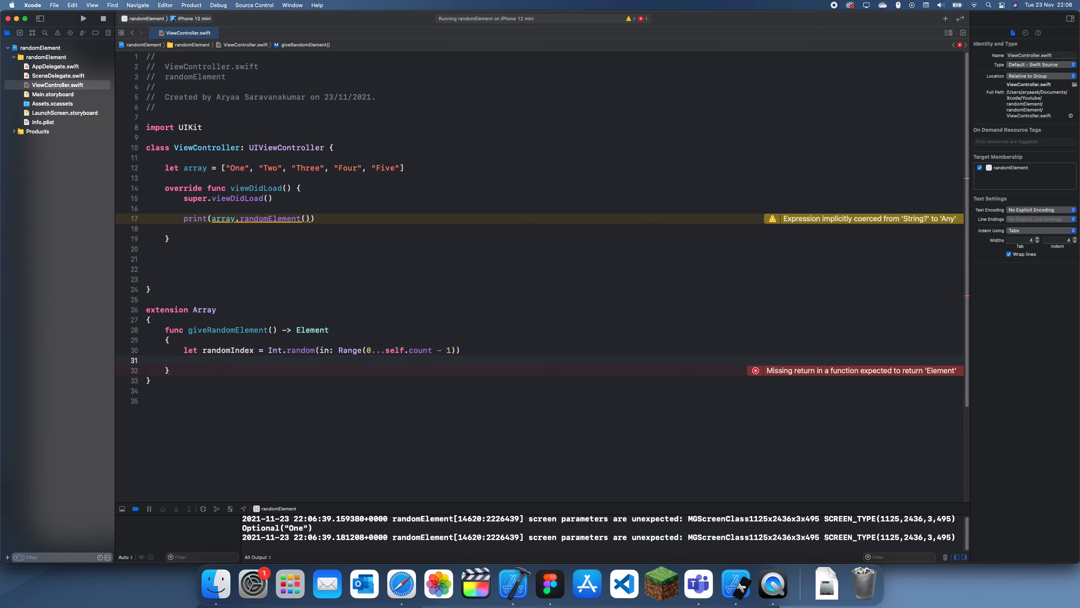
# Return self[randomIndex] and print array.giveRandomElement() in viewDidLoad, then build.
pyautogui.write('return')
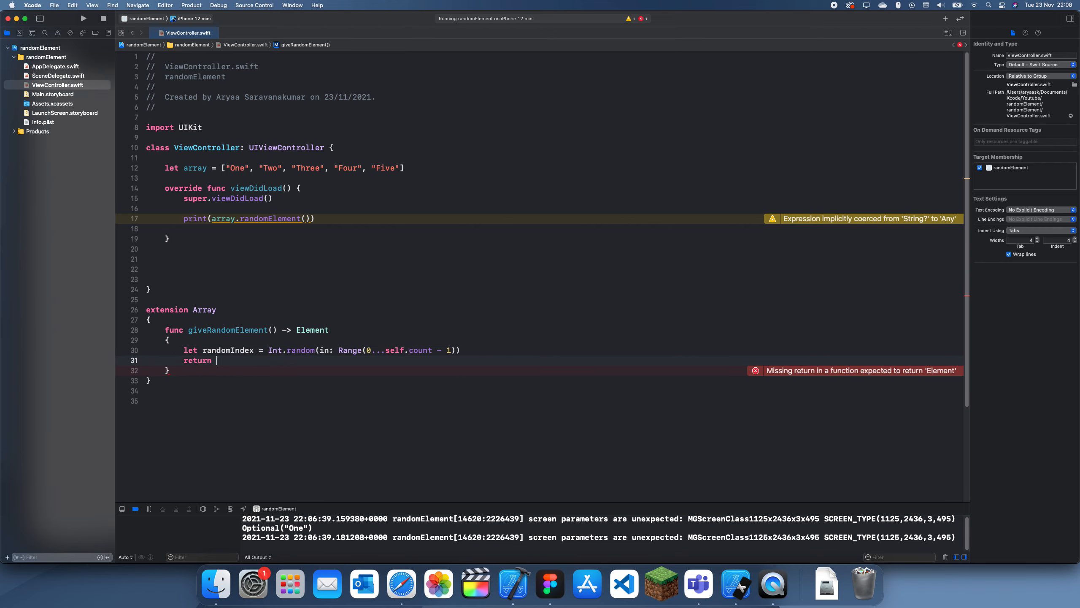
pyautogui.write('se')
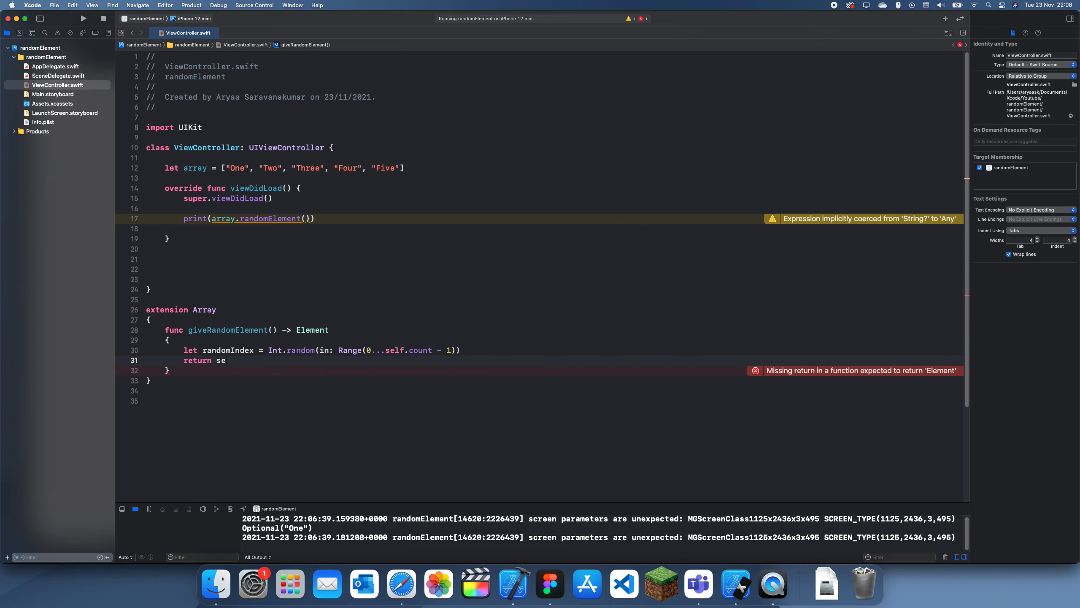
pyautogui.write('lf[]')
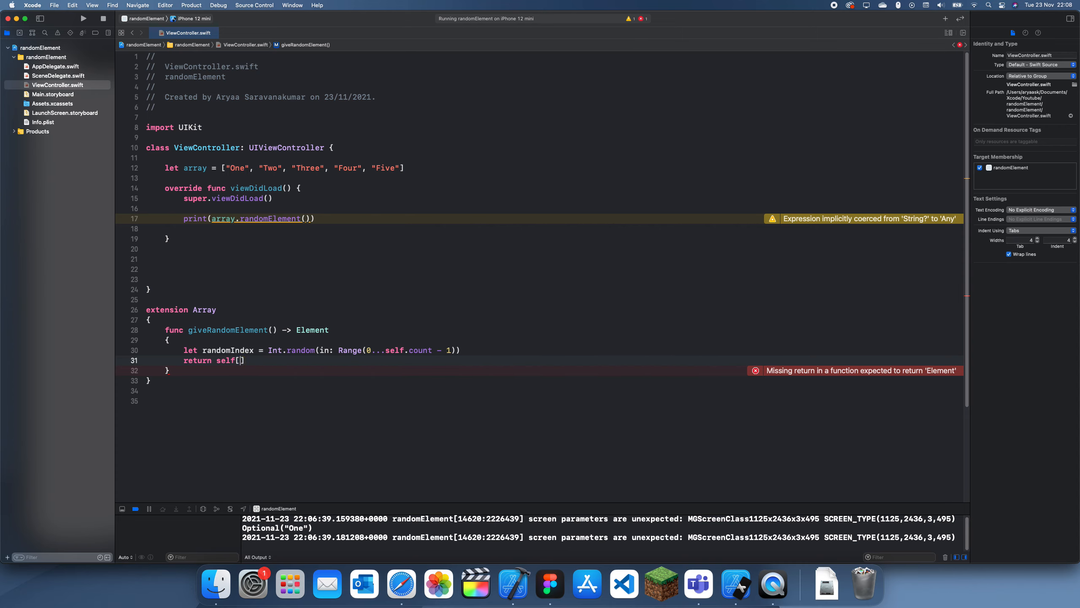
pyautogui.write('ran')
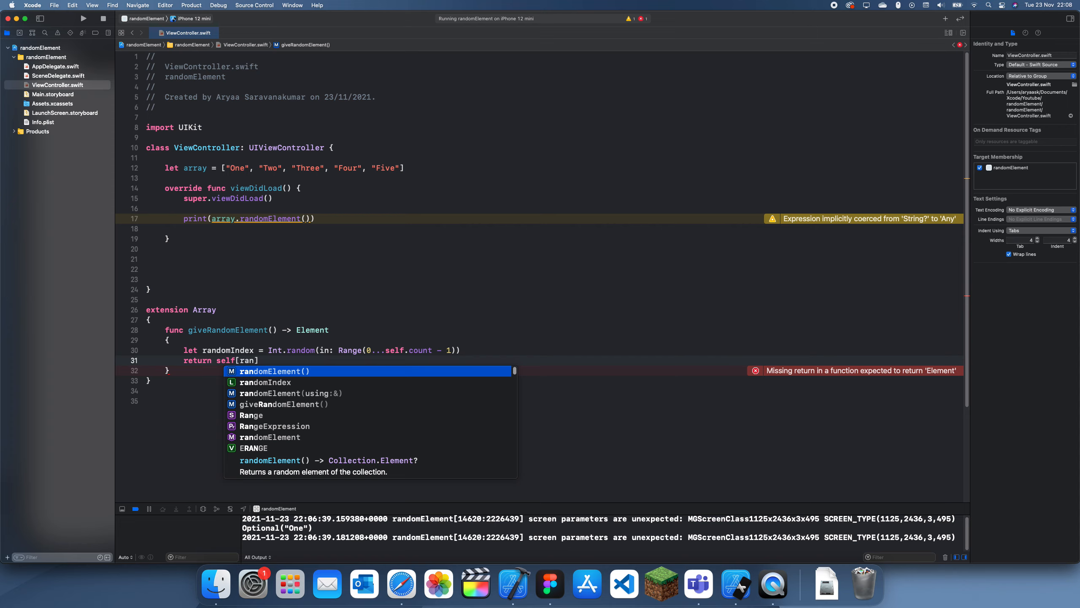
pyautogui.write('domIndex')
pyautogui.click(249, 218)
pyautogui.write('giveR')
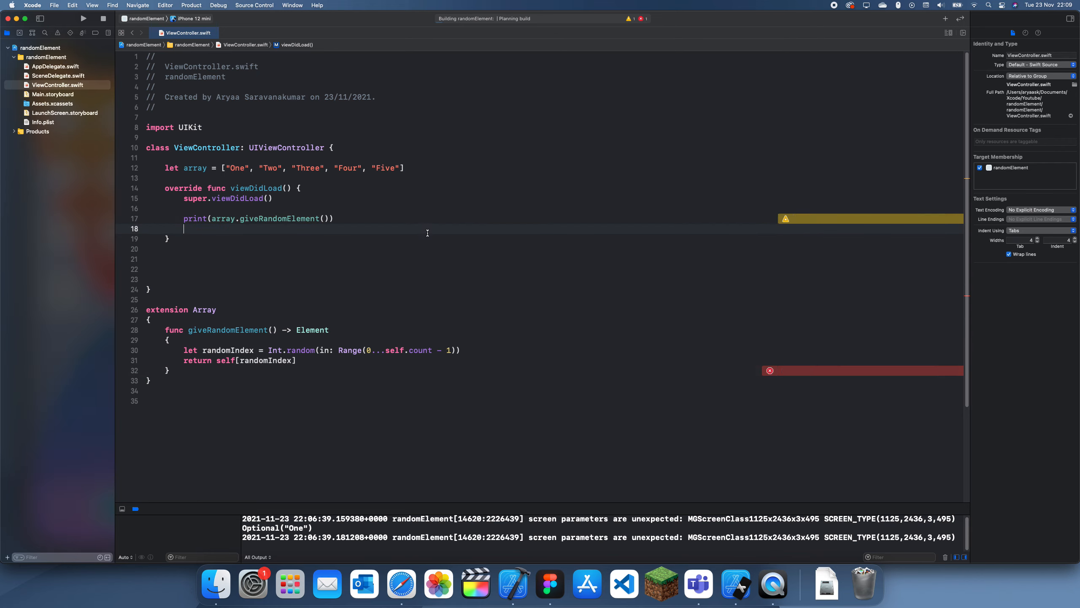
# Run the app several times, printing varying elements like One and Five.
pyautogui.click(82, 18)
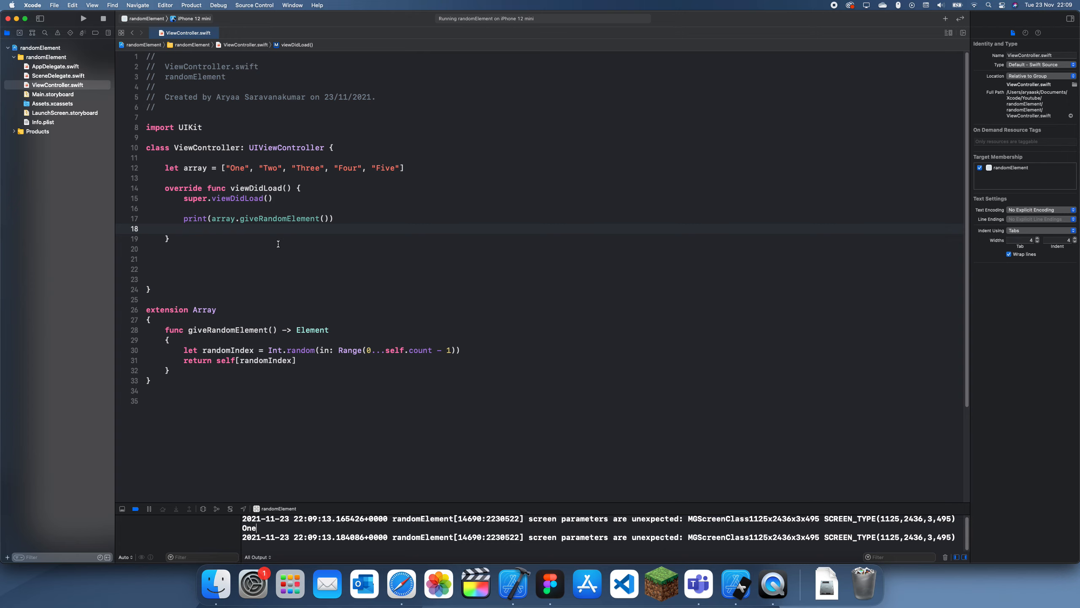
pyautogui.click(82, 19)
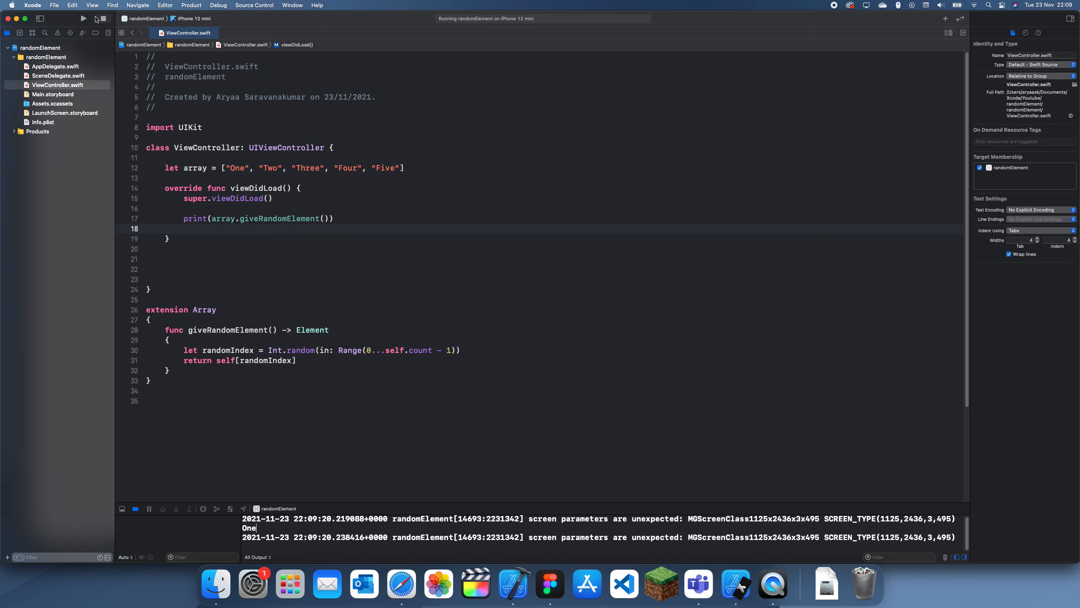
pyautogui.click(82, 19)
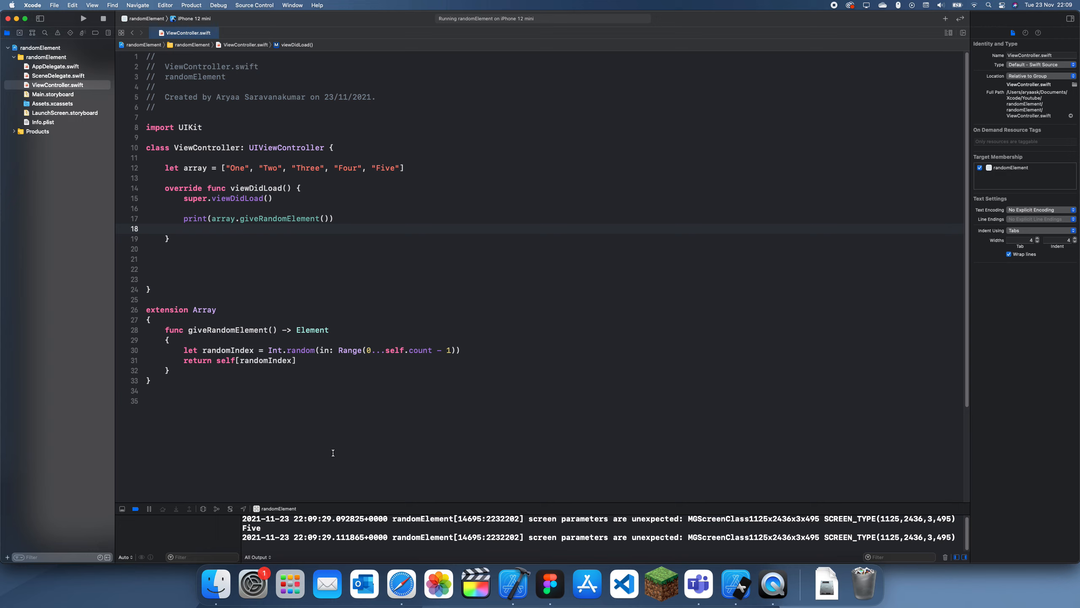
pyautogui.doubleClick(251, 527)
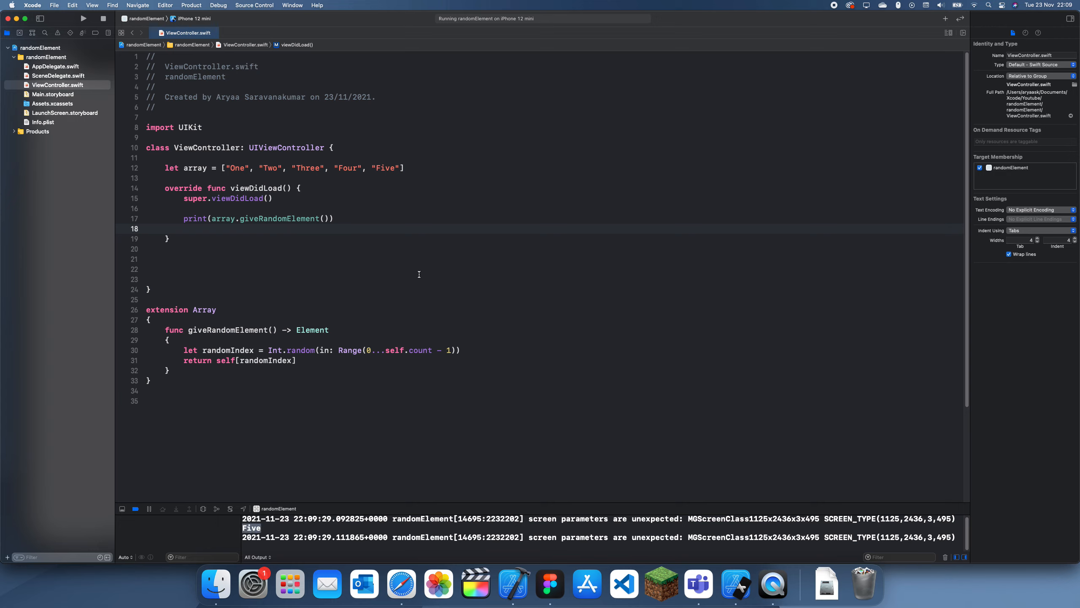
pyautogui.moveTo(396, 352)
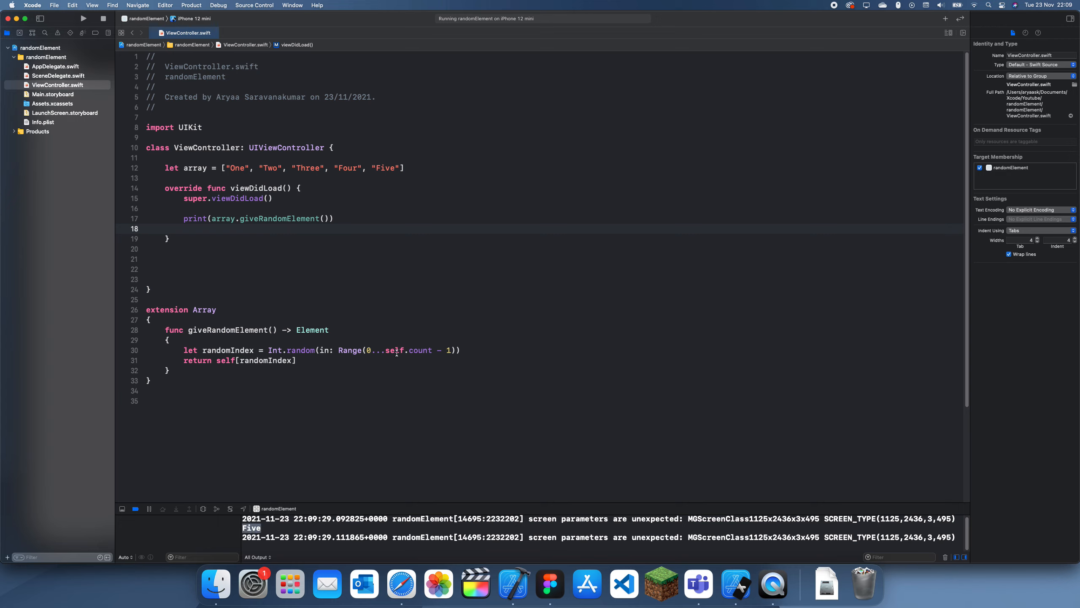
pyautogui.moveTo(421, 350)
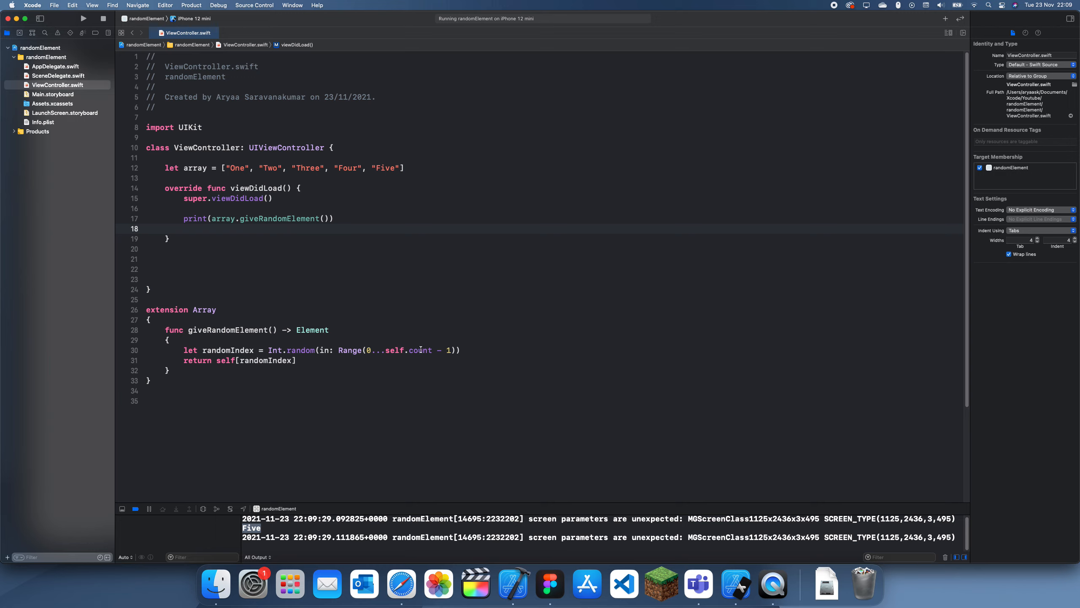
pyautogui.moveTo(341, 369)
pyautogui.write('let')
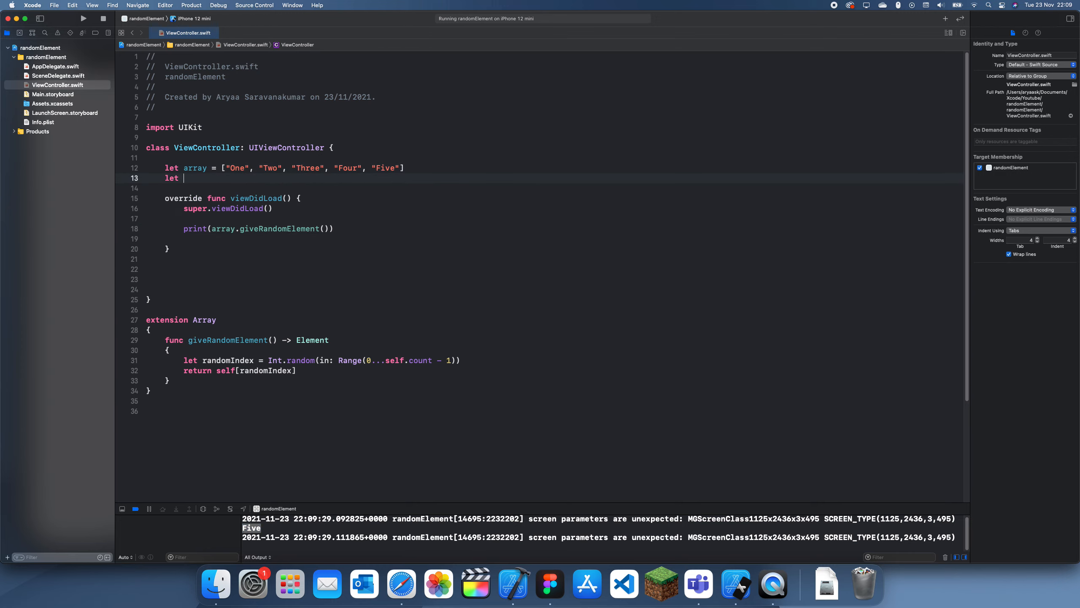
# Declare intArray = [0, 1, 2, 3, 4, 5], print intArray.giveRandomElement(), and rerun to get 4.
pyautogui.write('intArray = [')
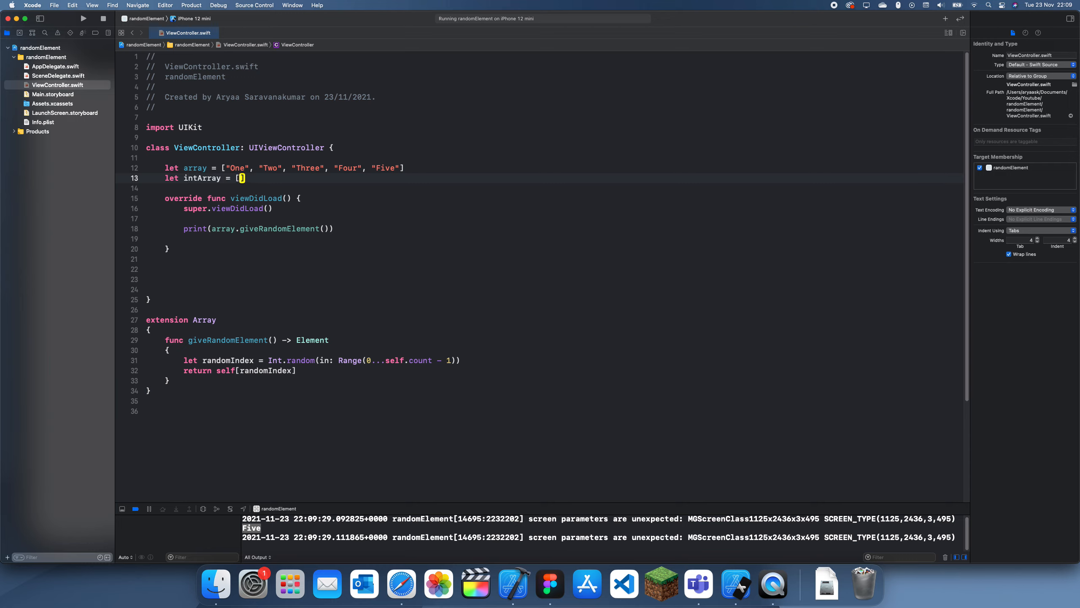
pyautogui.write('0, 1, 2, 2')
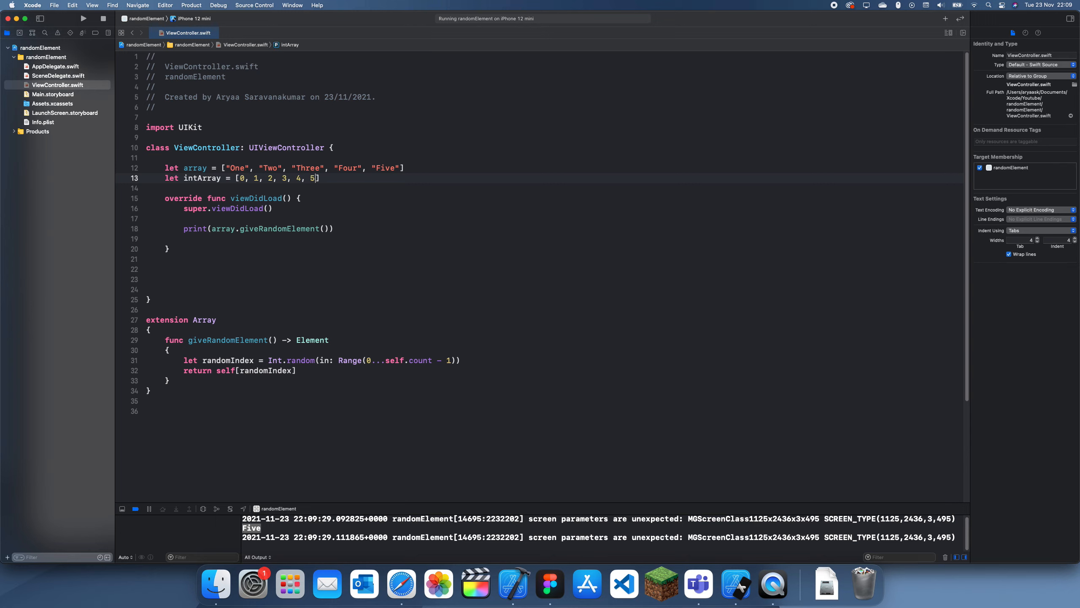
pyautogui.click(81, 18)
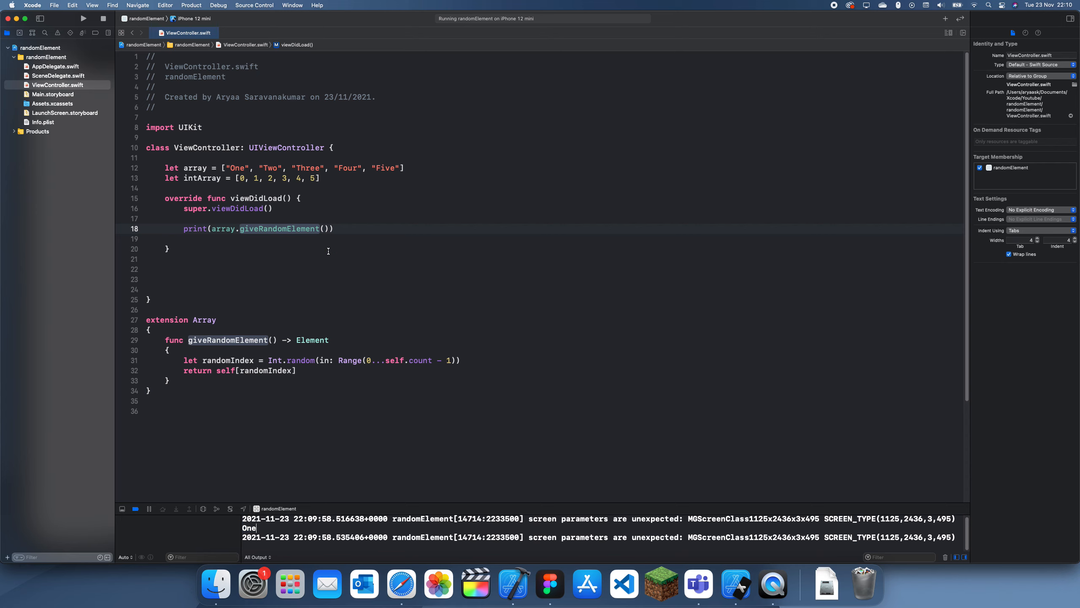
pyautogui.write('ibn')
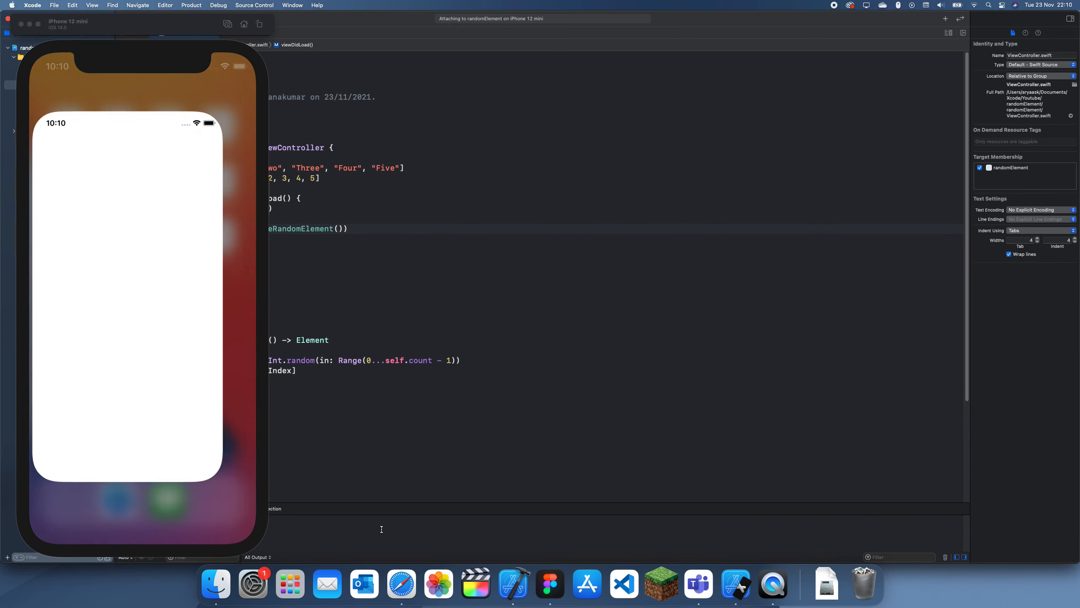
pyautogui.click(82, 18)
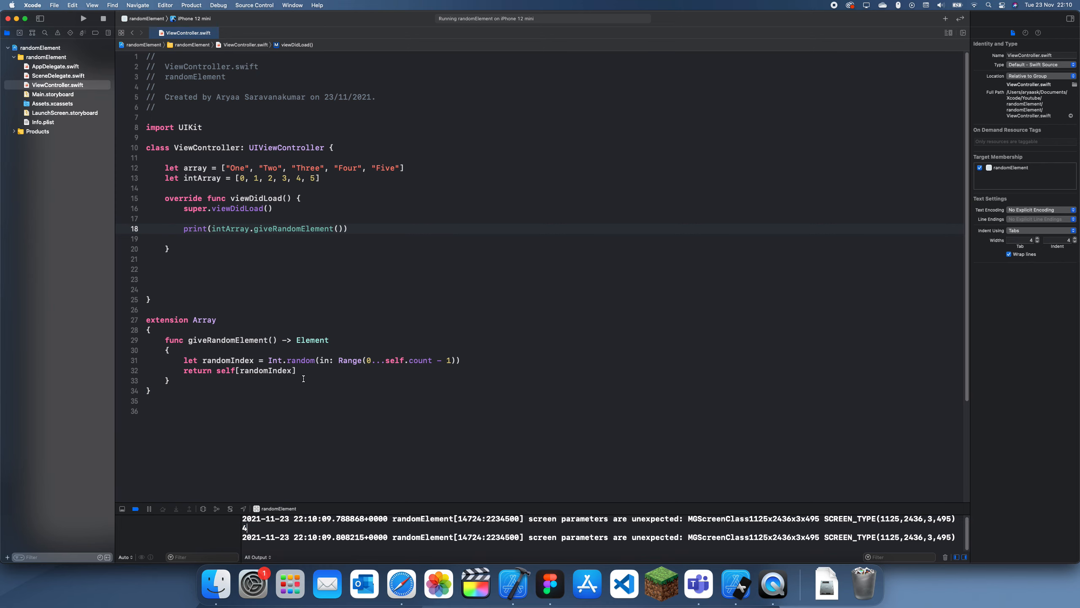